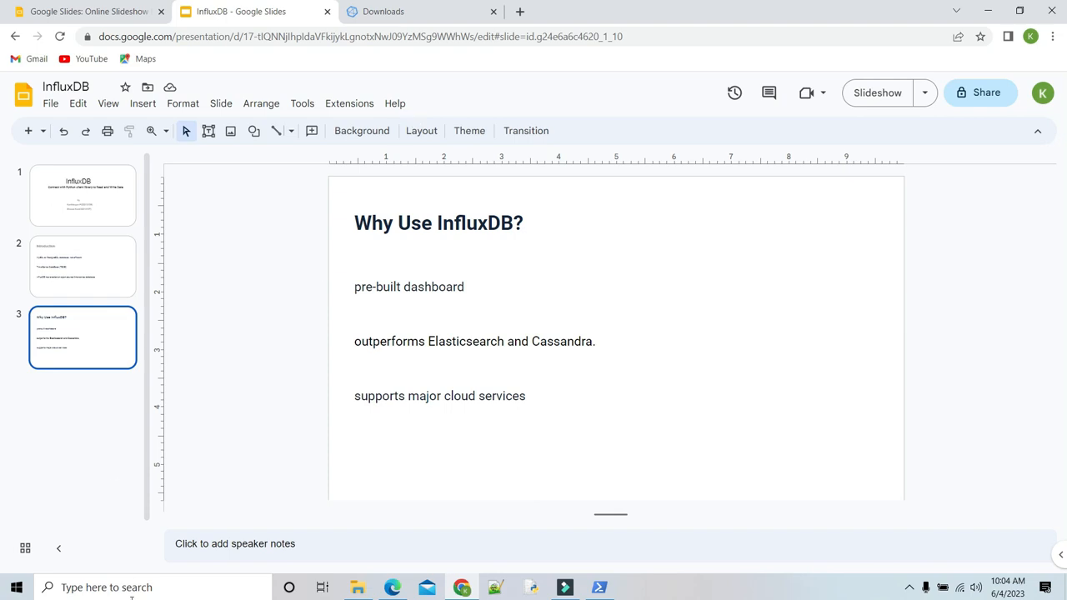
# - Search Google for 'influxdb download' from a Chrome tab
pyautogui.write('cmd')
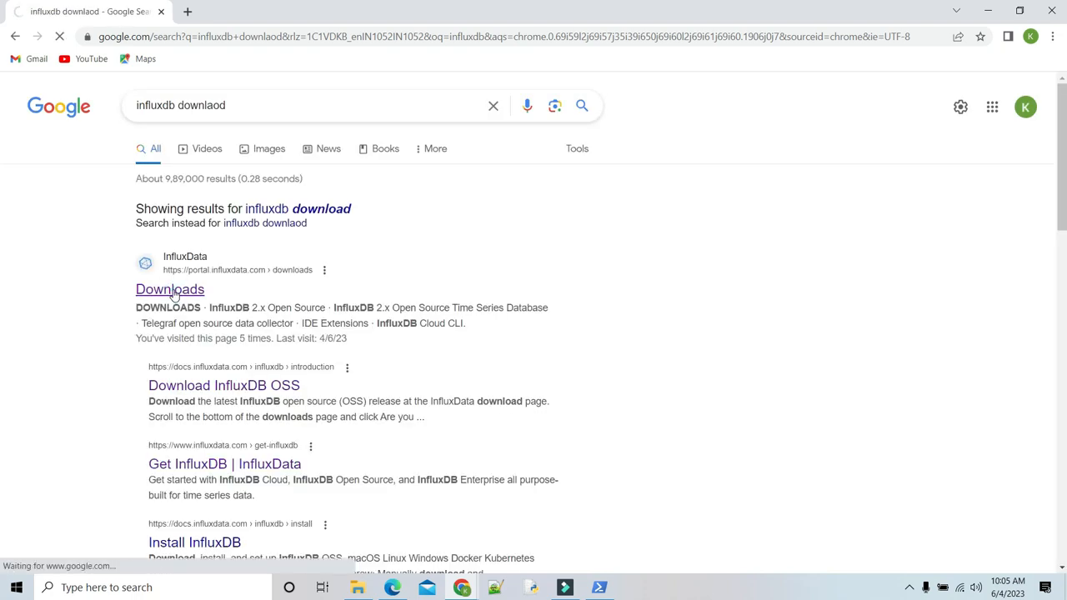
# - On the InfluxData downloads page, set the InfluxDB 2.7.1 platform to Windows Binaries (64-bit) using PowerShell
pyautogui.click(170, 290)
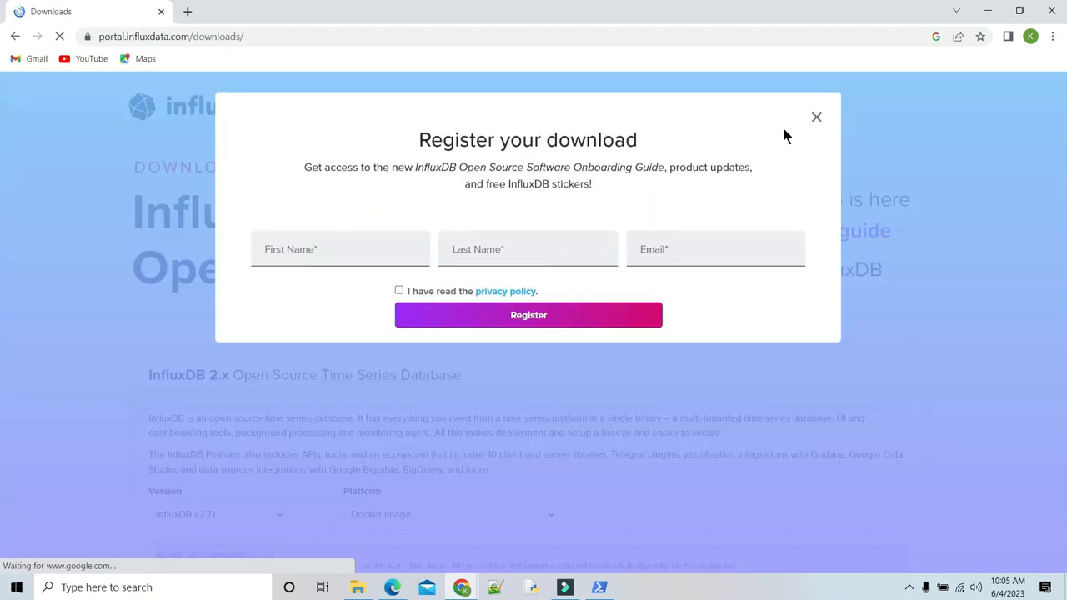
pyautogui.click(817, 117)
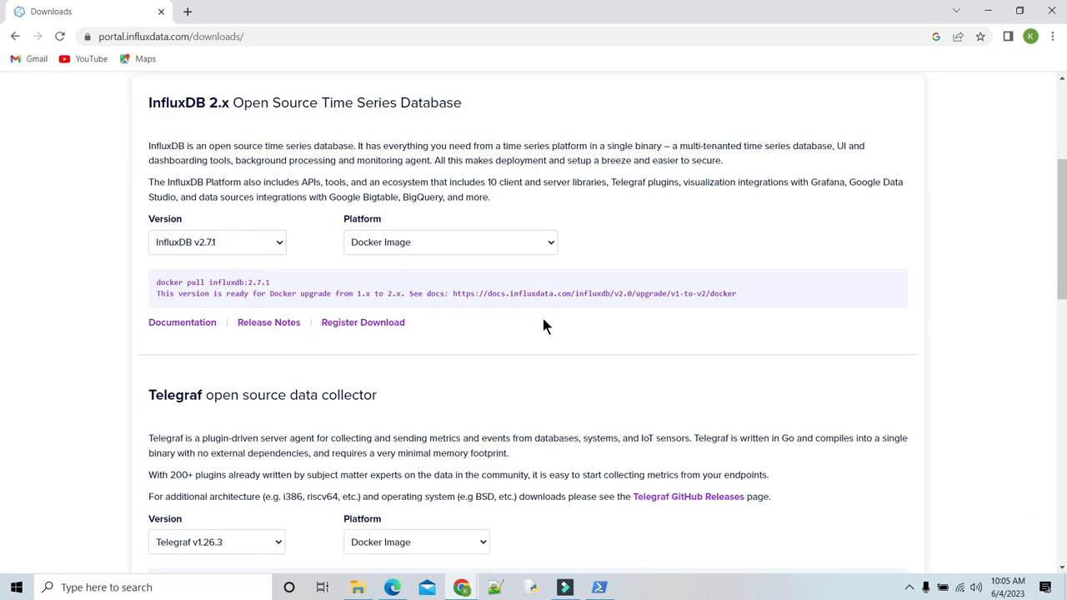
pyautogui.click(450, 242)
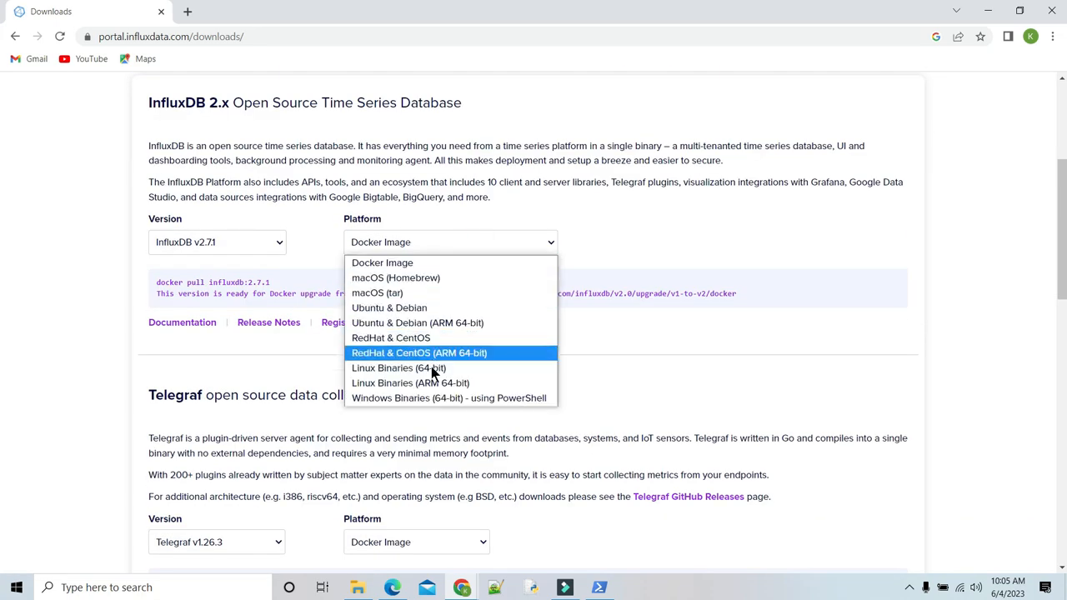
pyautogui.moveTo(450, 397)
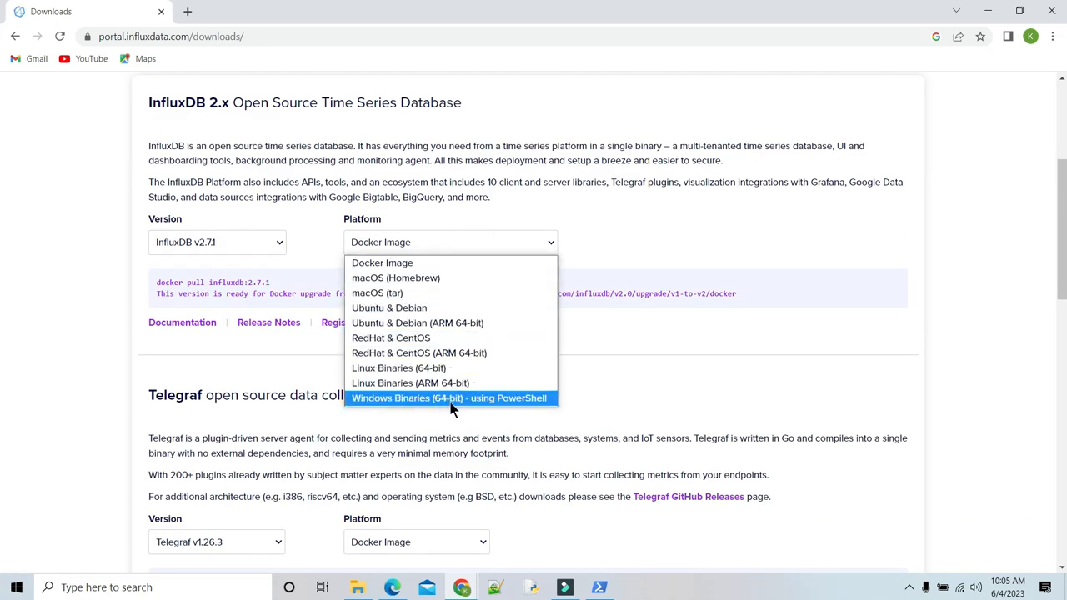
pyautogui.moveTo(490, 413)
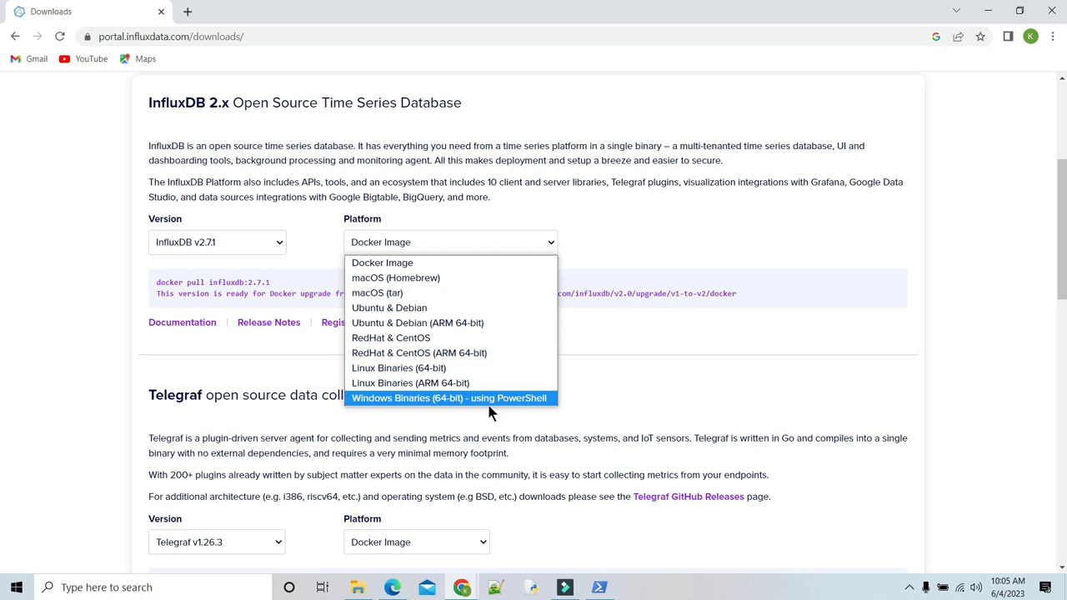
pyautogui.click(449, 397)
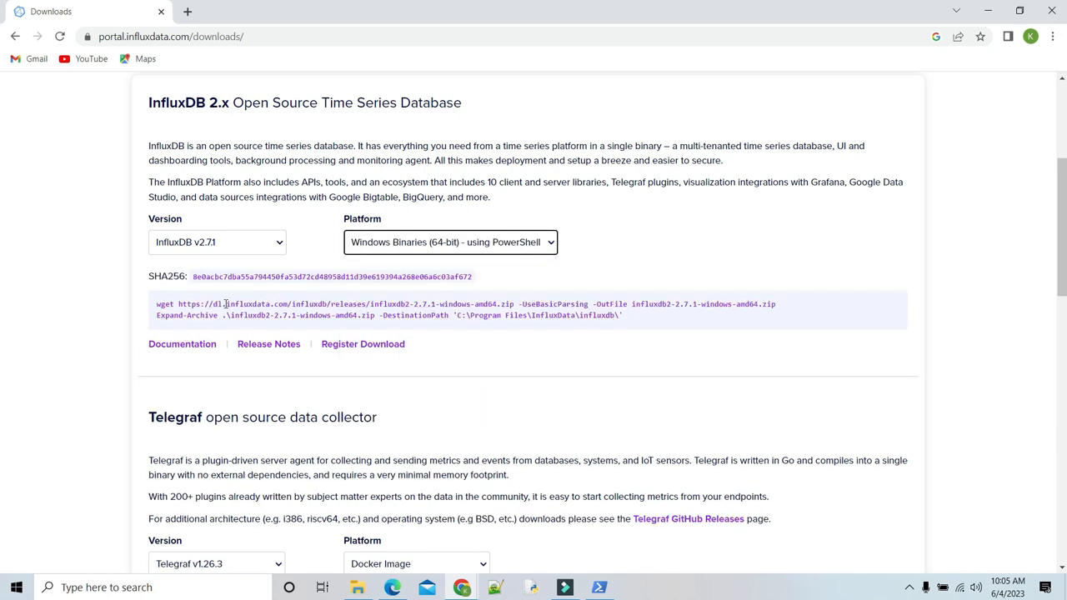
# - Select the wget download command for influxdb2-2.7.1-windows-amd64.zip
pyautogui.scroll(-3)
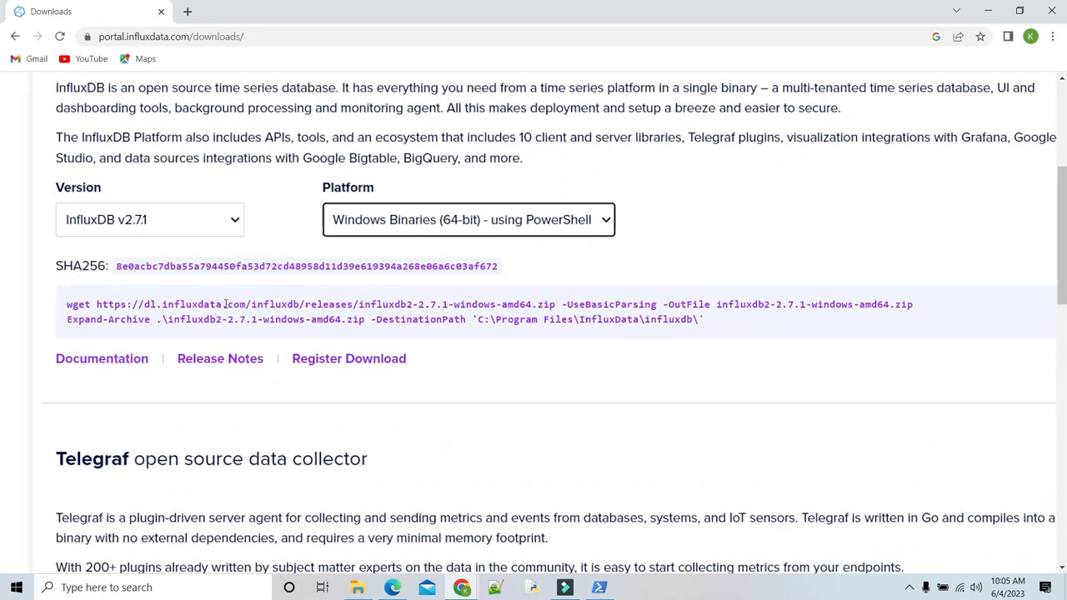
pyautogui.scroll(-3)
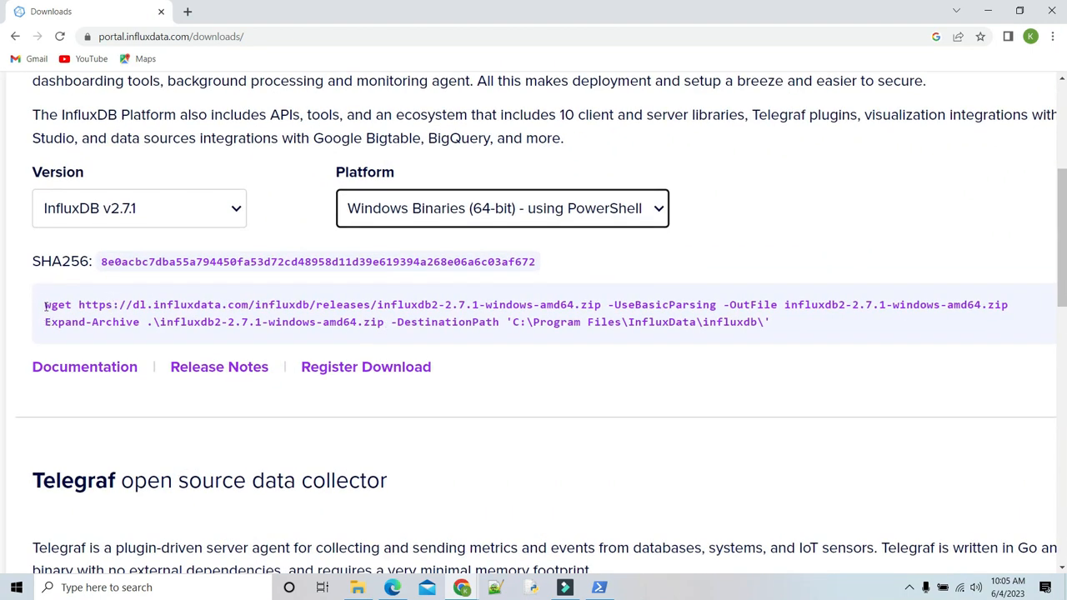
pyautogui.moveTo(45, 304); pyautogui.dragTo(942, 303)
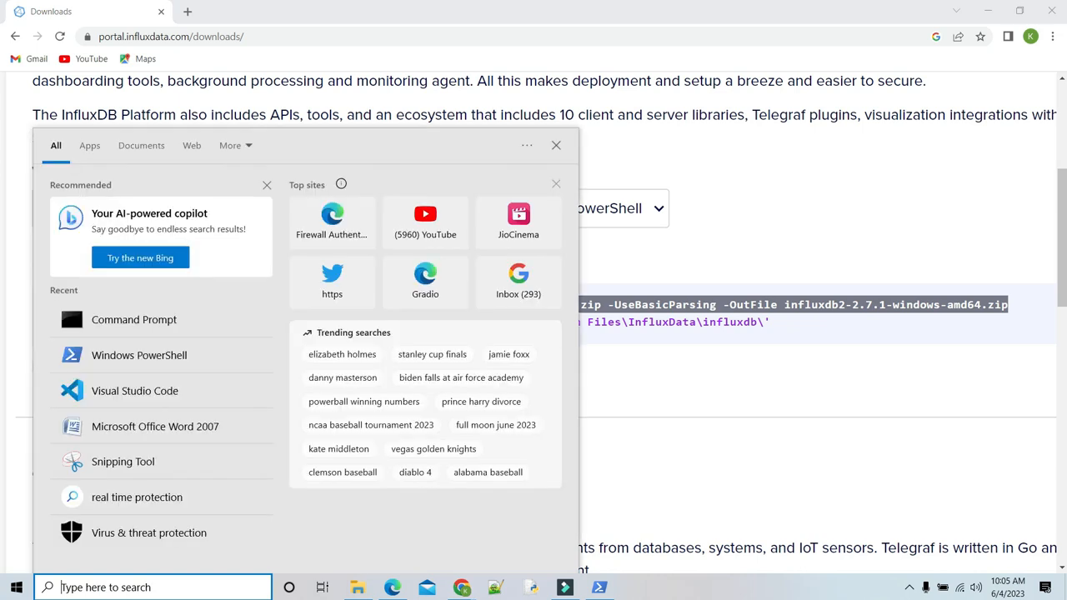
# - Run the wget command for influxdb2-2.7.1-windows-amd64.zip in a new PowerShell window
pyautogui.click(139, 355)
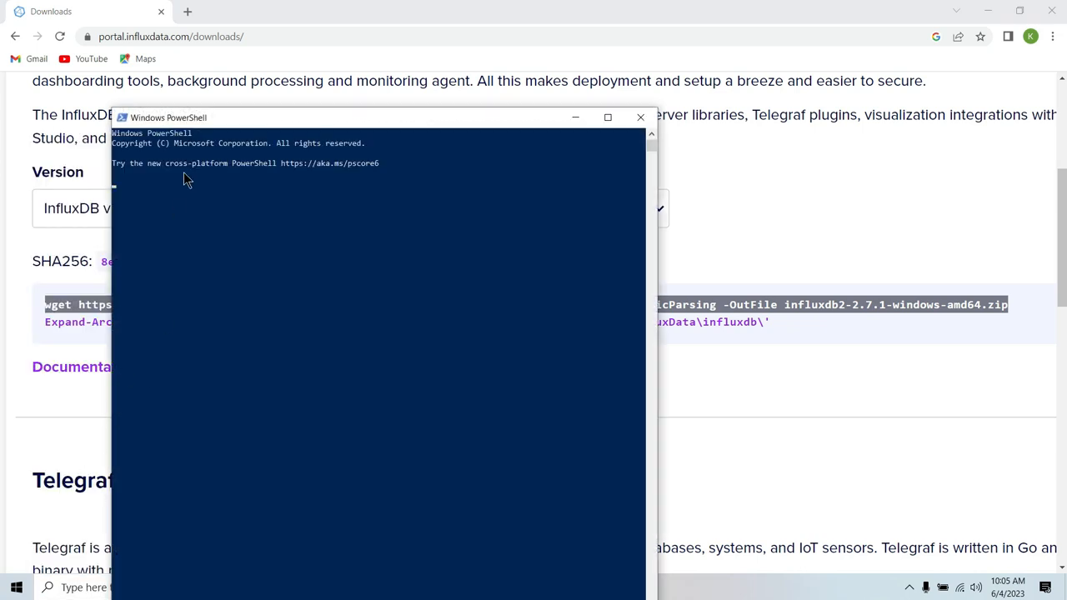
pyautogui.moveTo(183, 197)
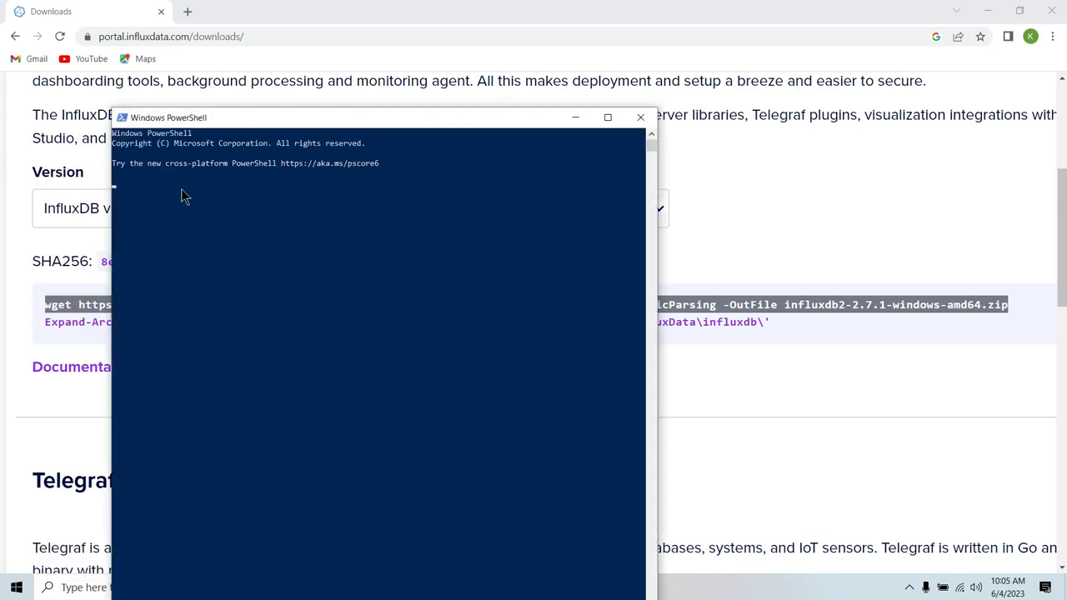
pyautogui.write('wget https://dl.influxdata.com/influxdb/releases/influxdb2-2.7.1-windows-amd64.zip -UseBasicParsing -OutFile influxdb2-2.7.1-windows-amd64.zip')
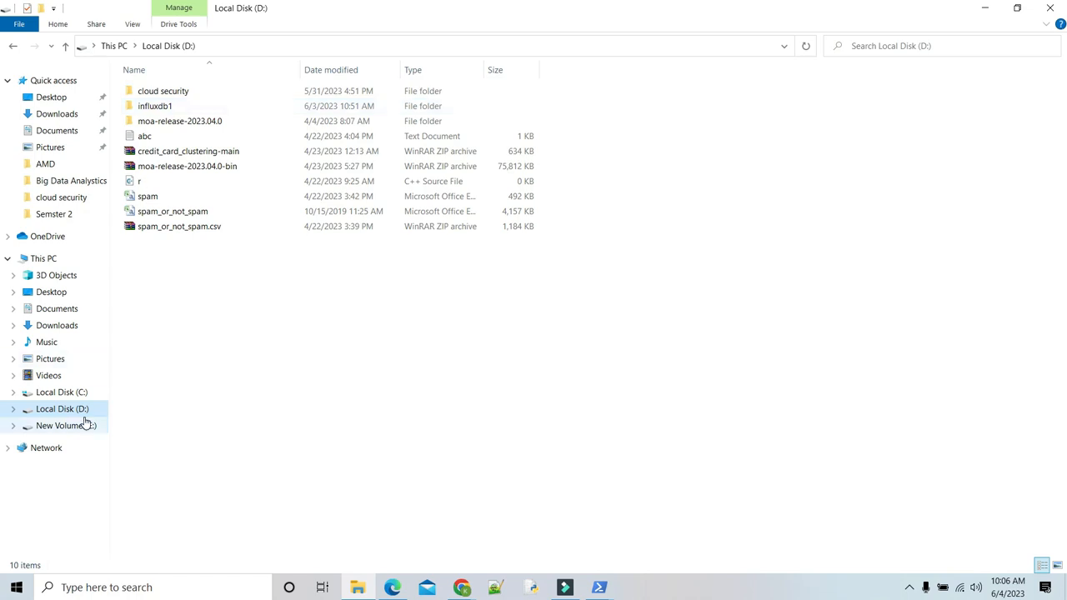
# - Switch Command Prompt to D: and locate D:\influxdb1\influxdb1\influxdb2_windows_amd64 in Explorer
pyautogui.click(150, 587)
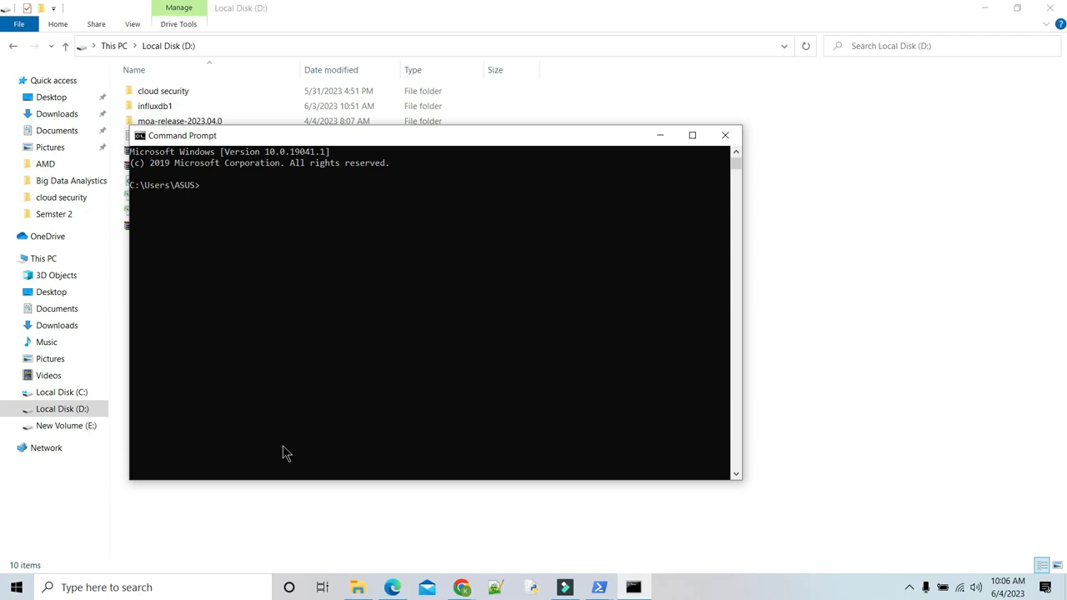
pyautogui.write('D:\\')
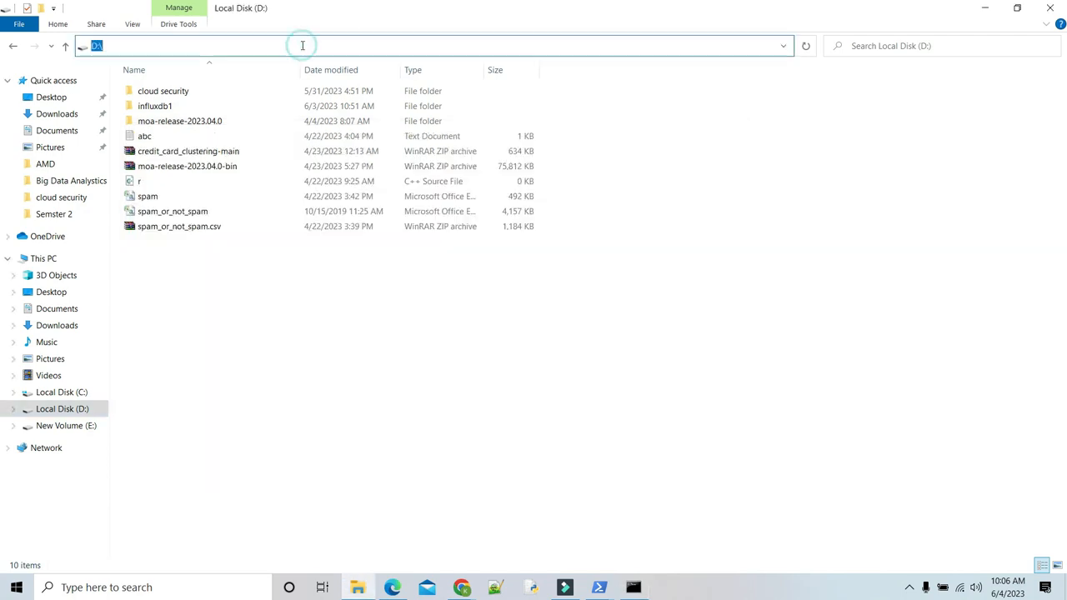
pyautogui.doubleClick(154, 107)
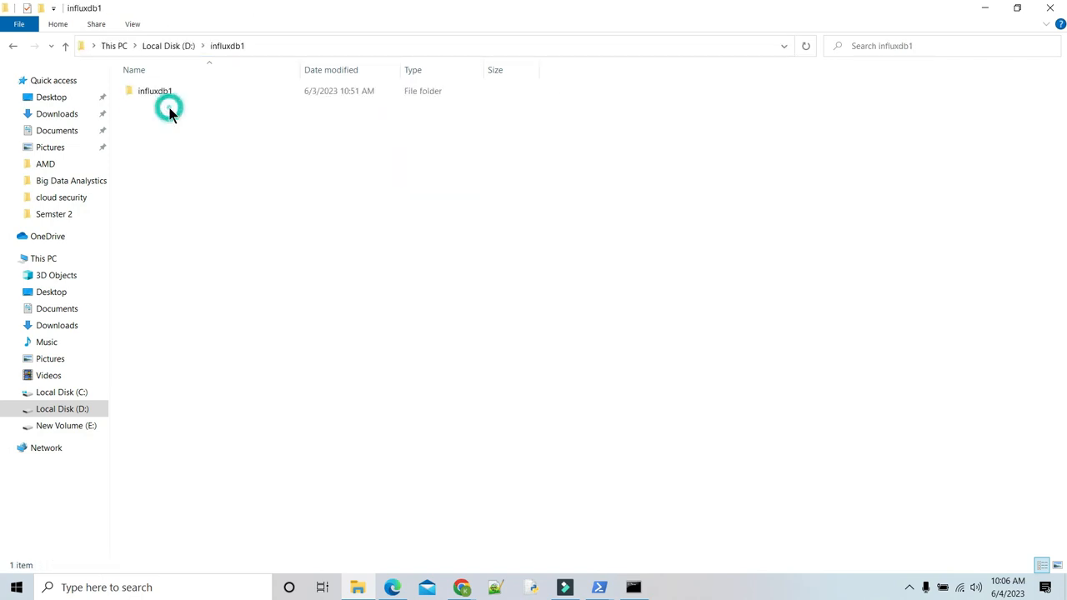
pyautogui.doubleClick(154, 90)
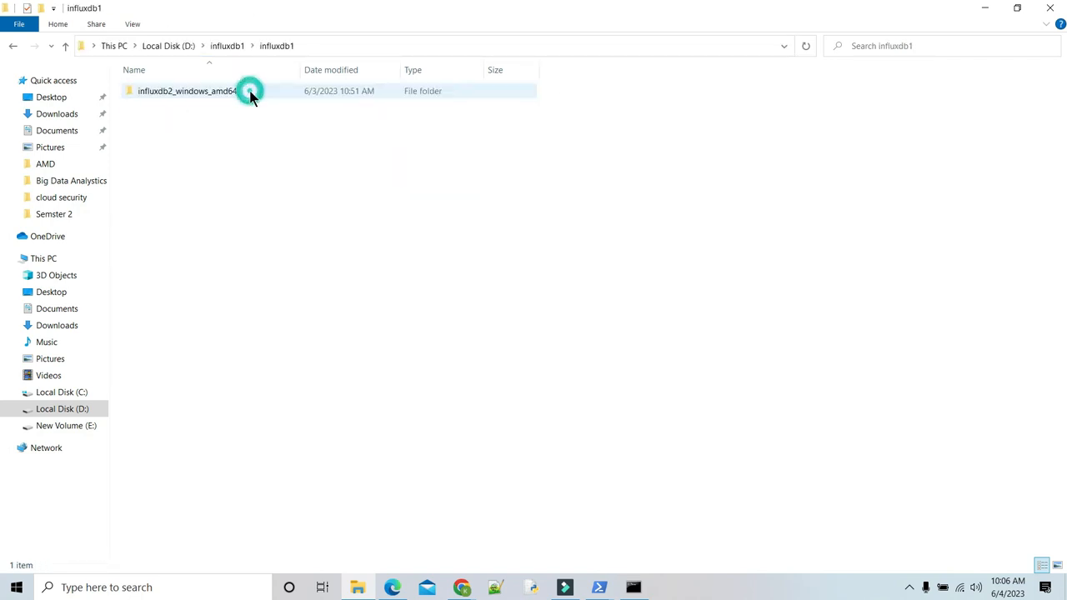
pyautogui.doubleClick(187, 90)
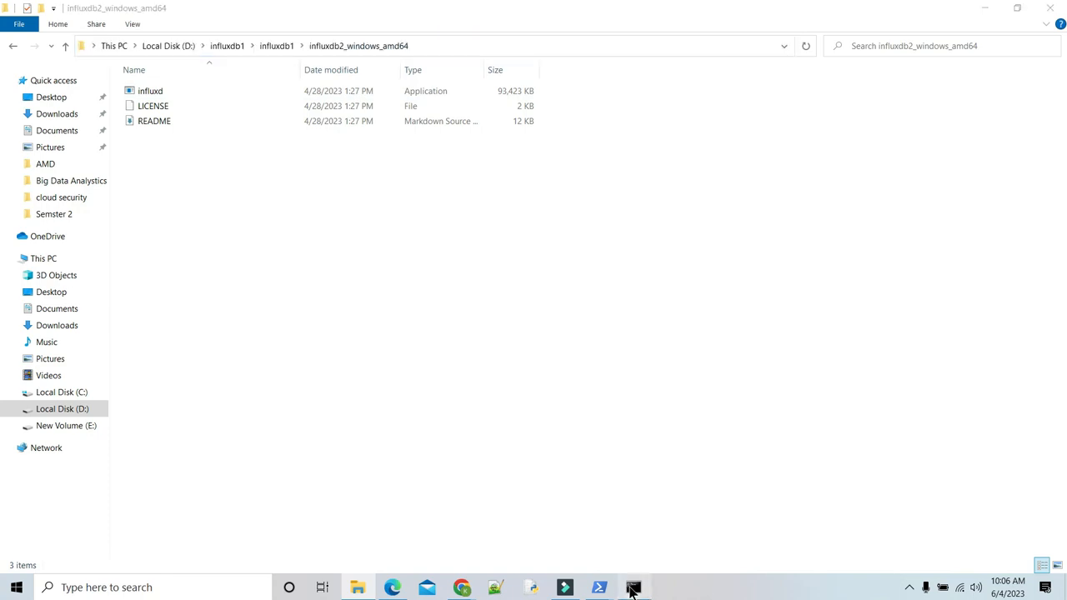
# - Start the influxd server from that folder, listening on port 8086, and minimize its window
pyautogui.click(633, 587)
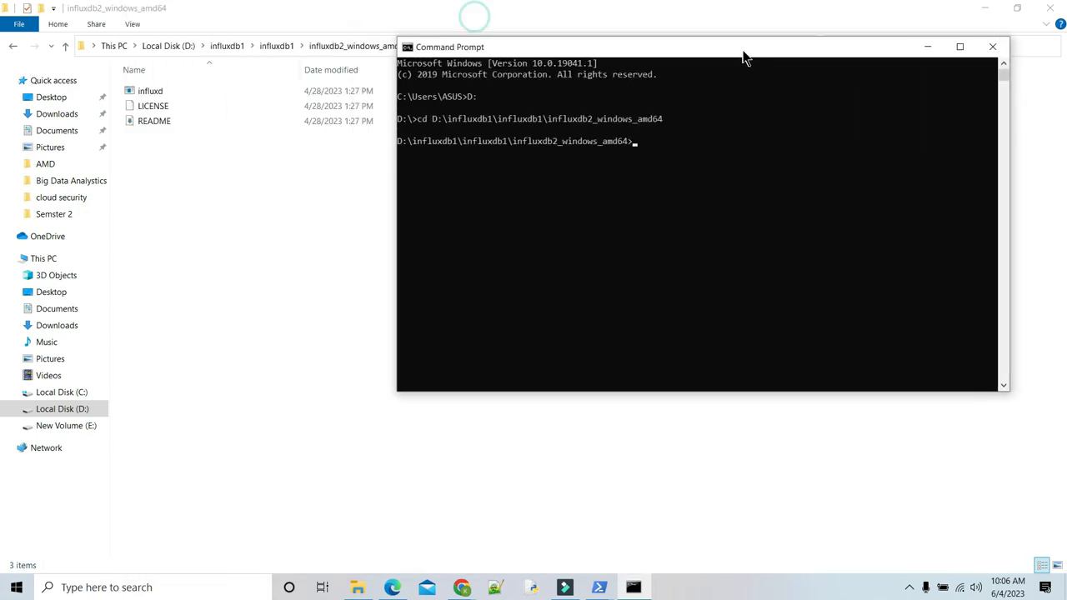
pyautogui.write('influx')
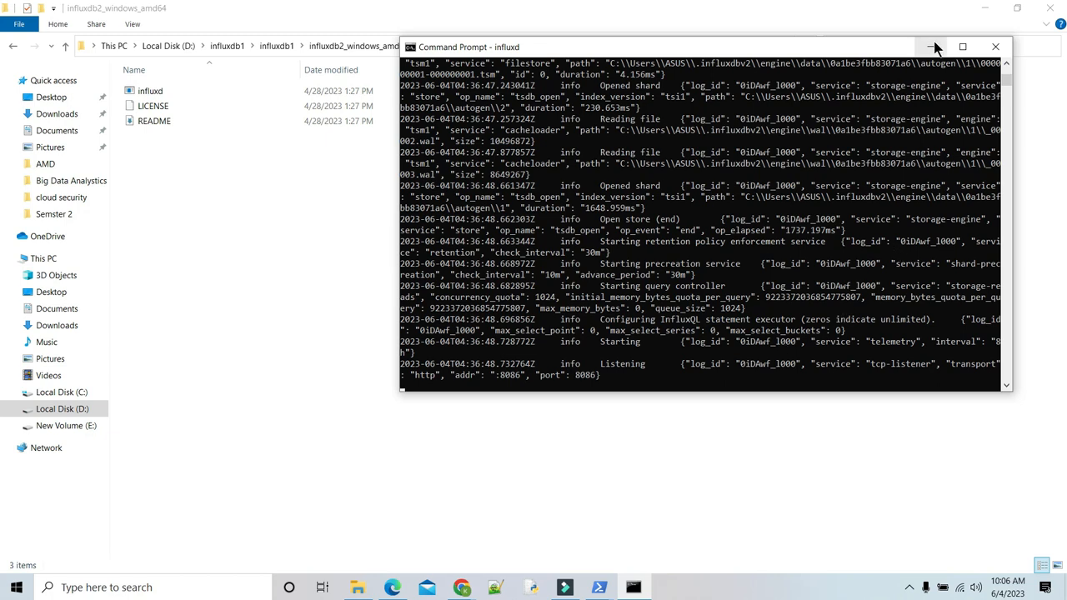
pyautogui.click(934, 47)
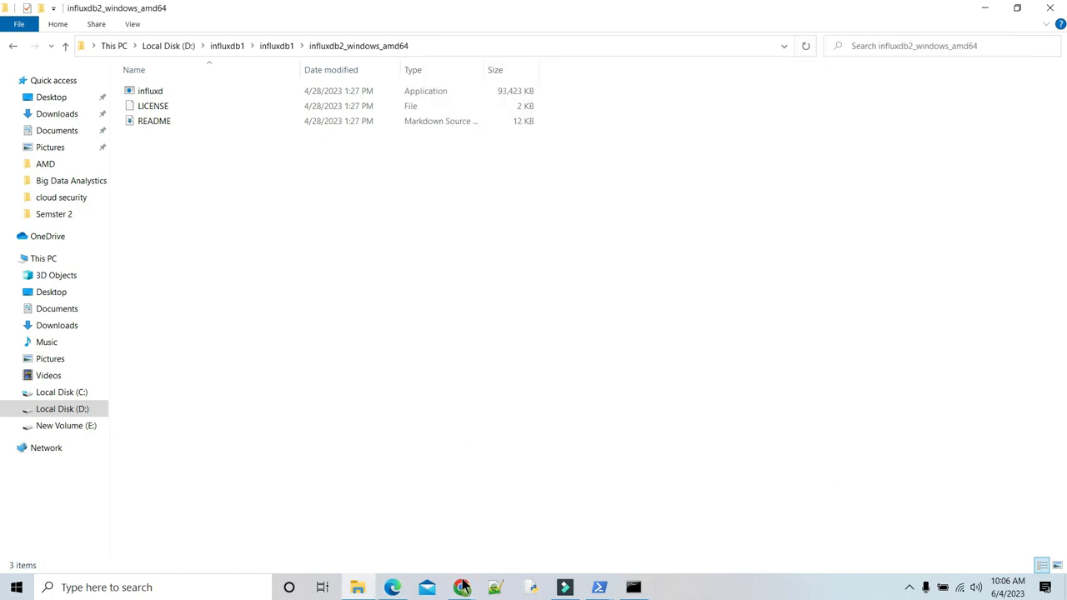
pyautogui.moveTo(462, 587)
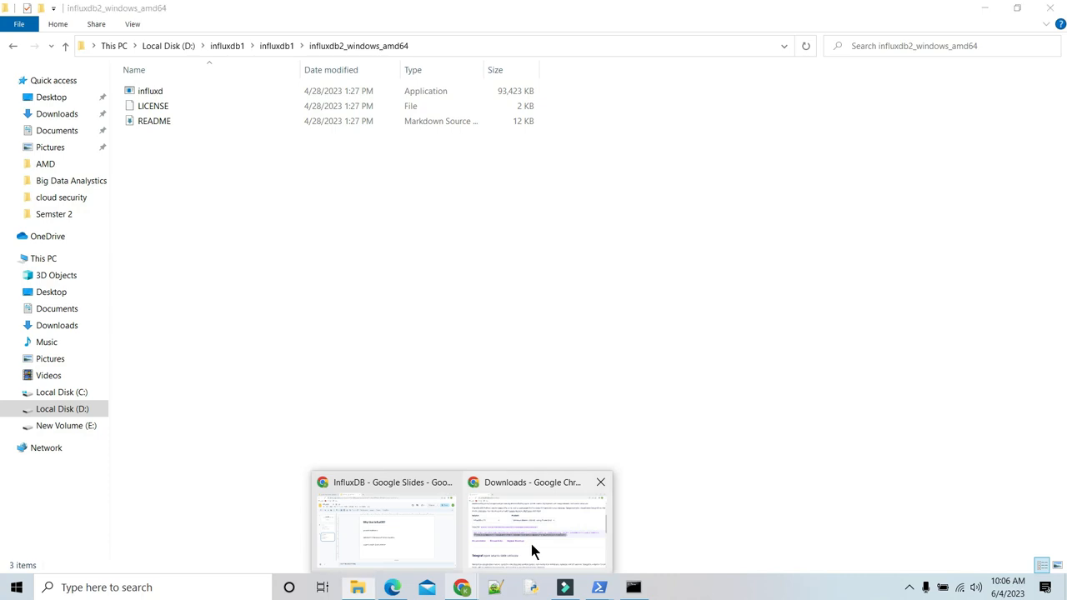
# - Sign in to the InfluxDB UI at 127.0.0.1:8086 as admin in a new Chrome tab
pyautogui.click(537, 520)
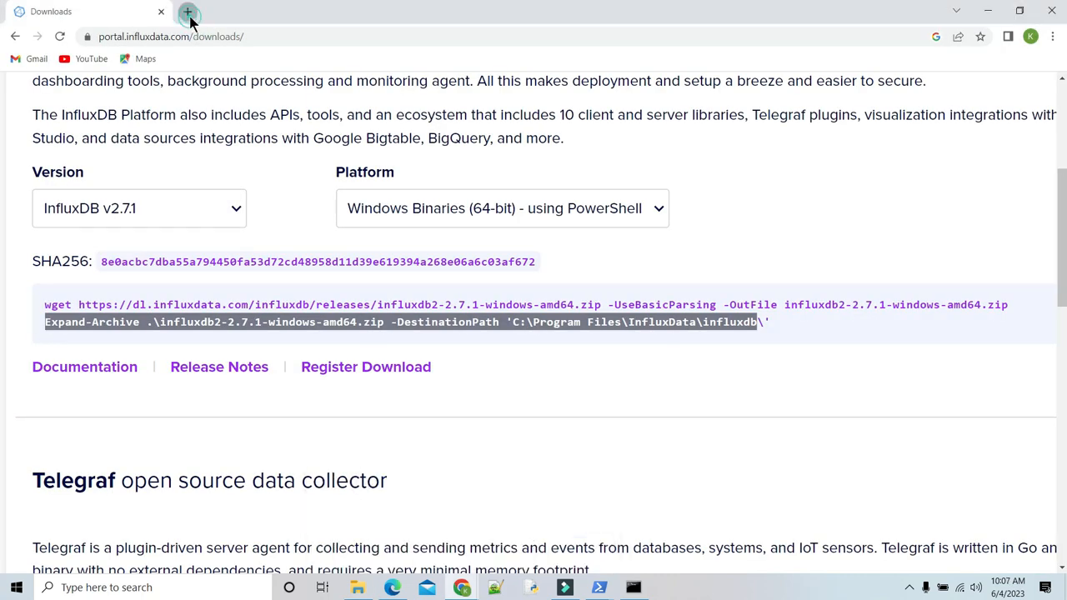
pyautogui.click(187, 10)
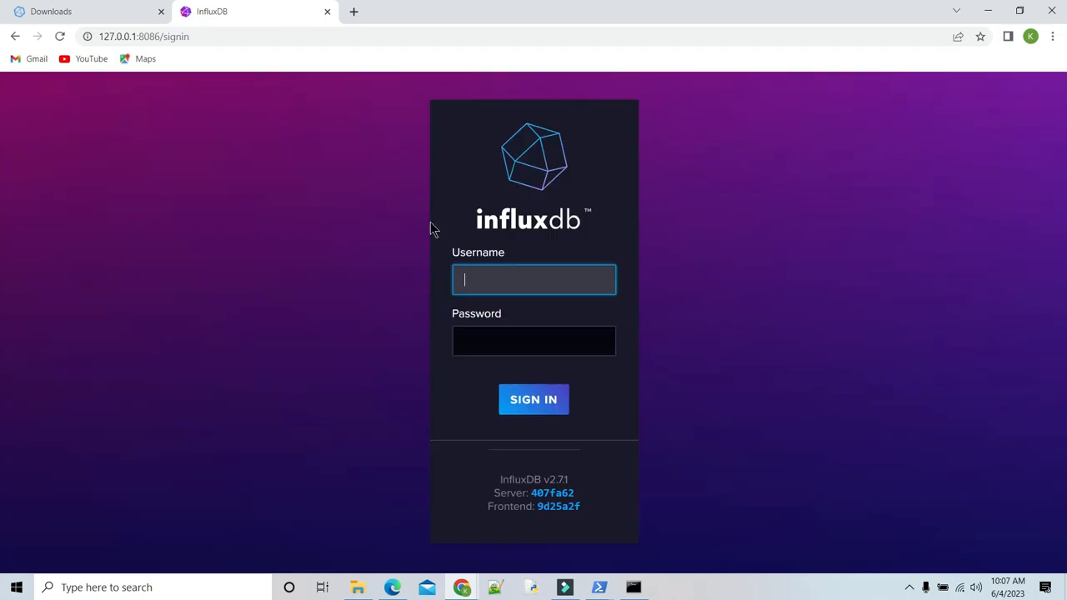
pyautogui.write('admin')
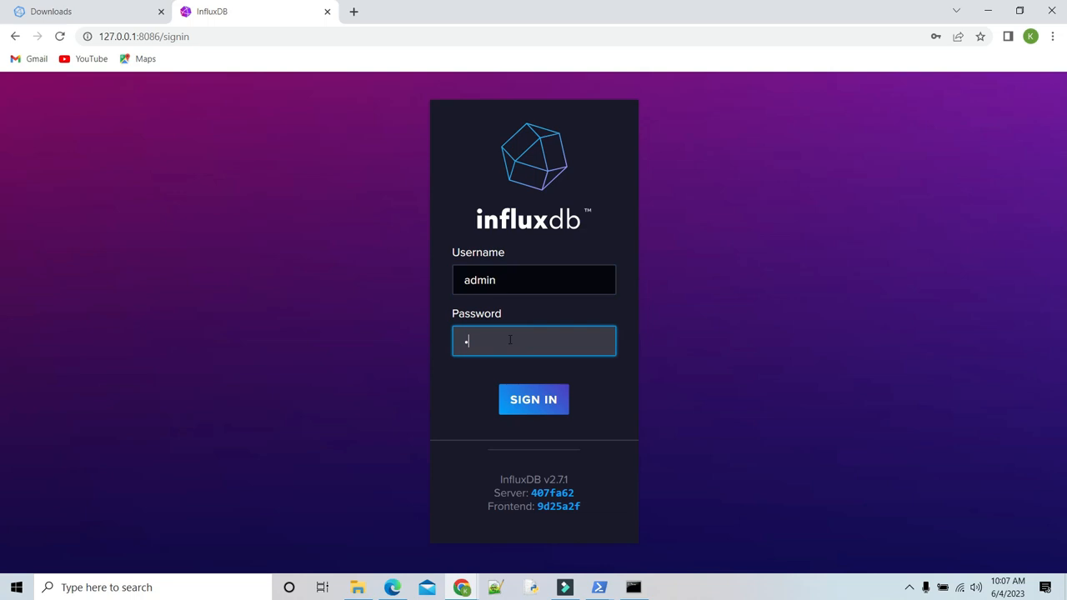
pyautogui.write('password')
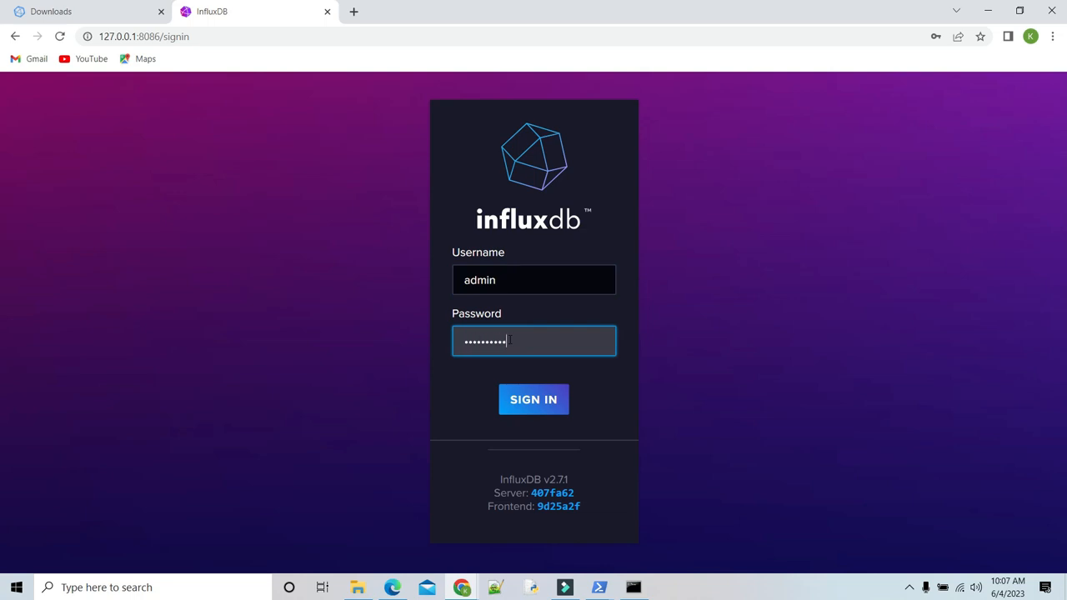
pyautogui.click(534, 400)
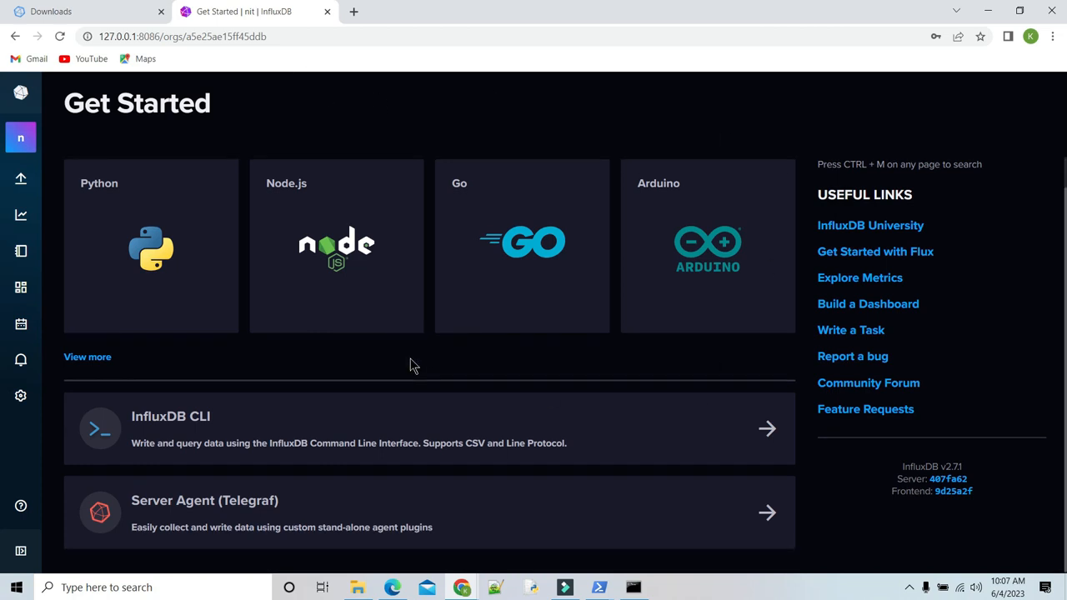
pyautogui.moveTo(217, 455)
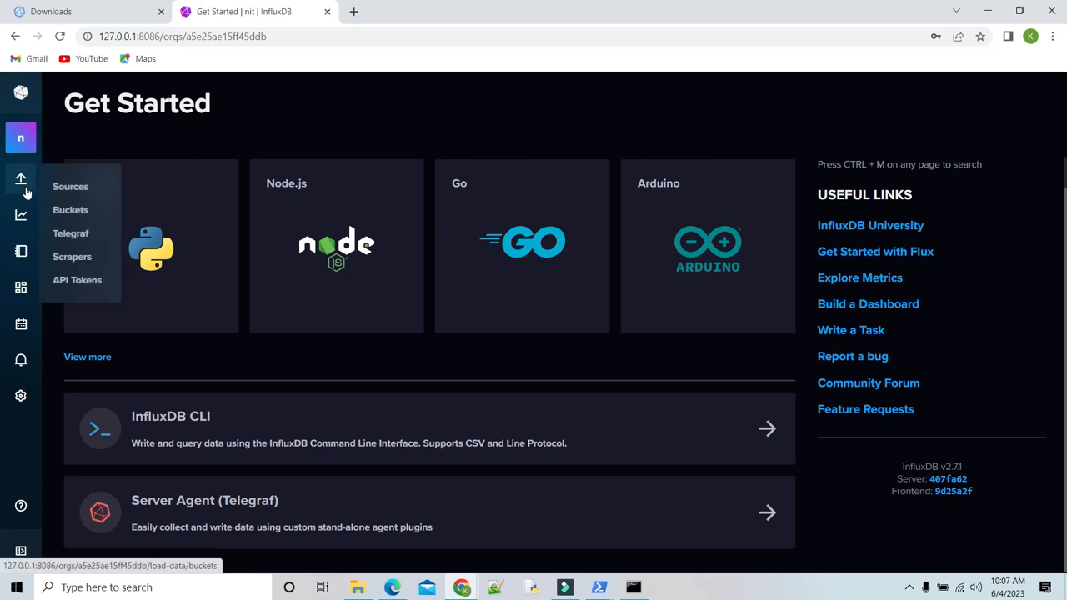
# - View the Buckets list with nitk, then bring up a Command Prompt window
pyautogui.click(70, 210)
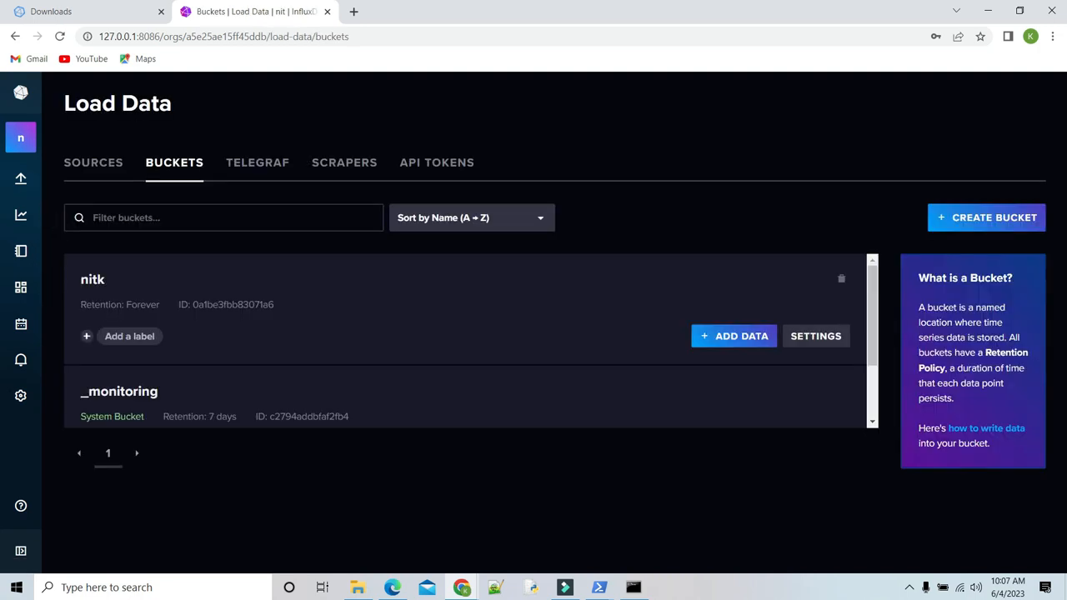
pyautogui.moveTo(253, 387)
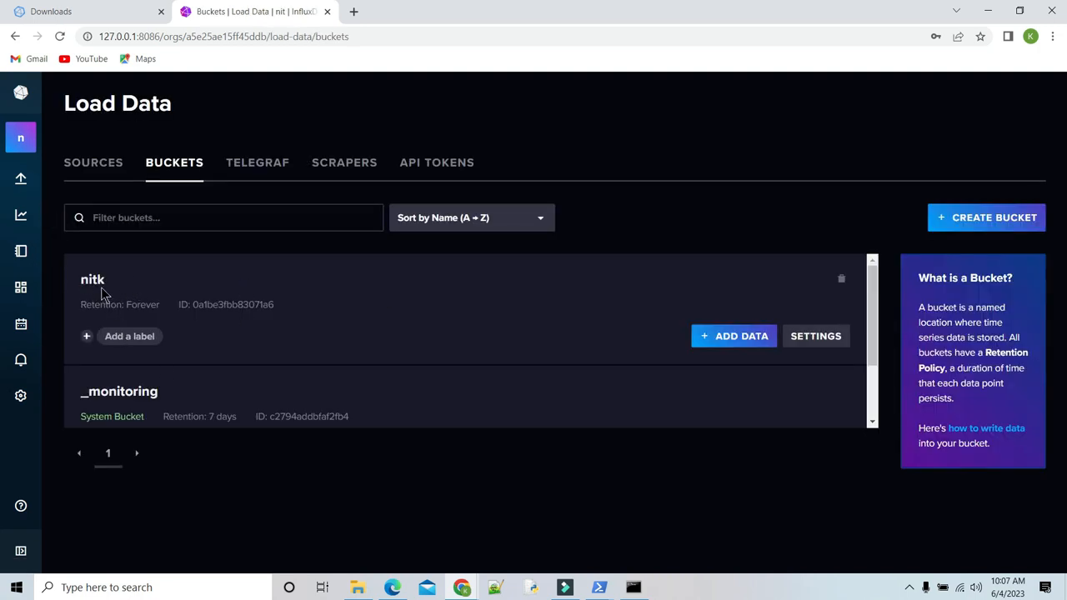
pyautogui.moveTo(510, 350)
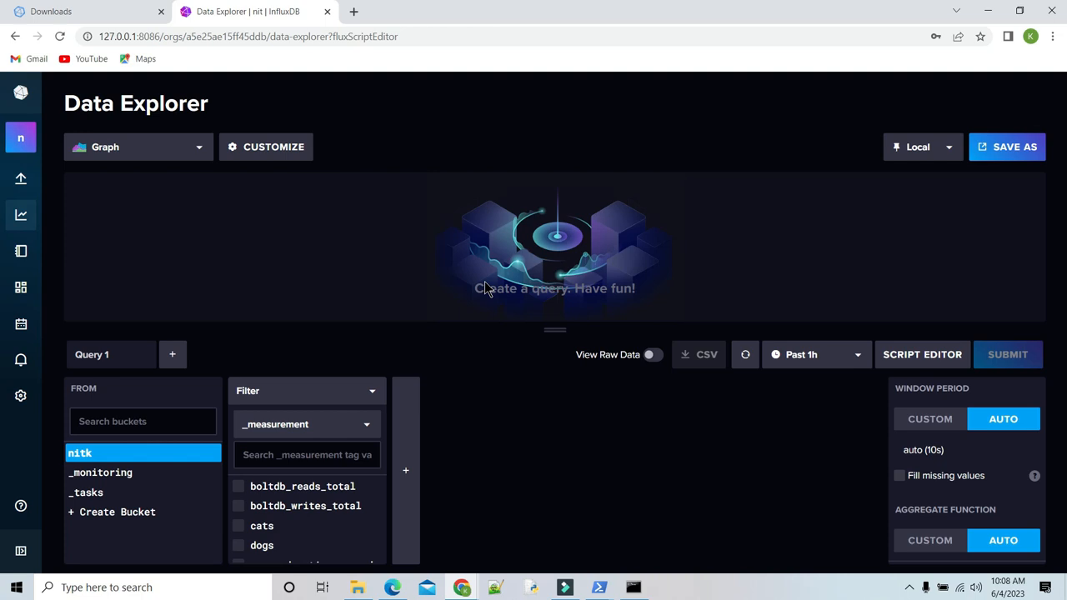
pyautogui.moveTo(340, 567)
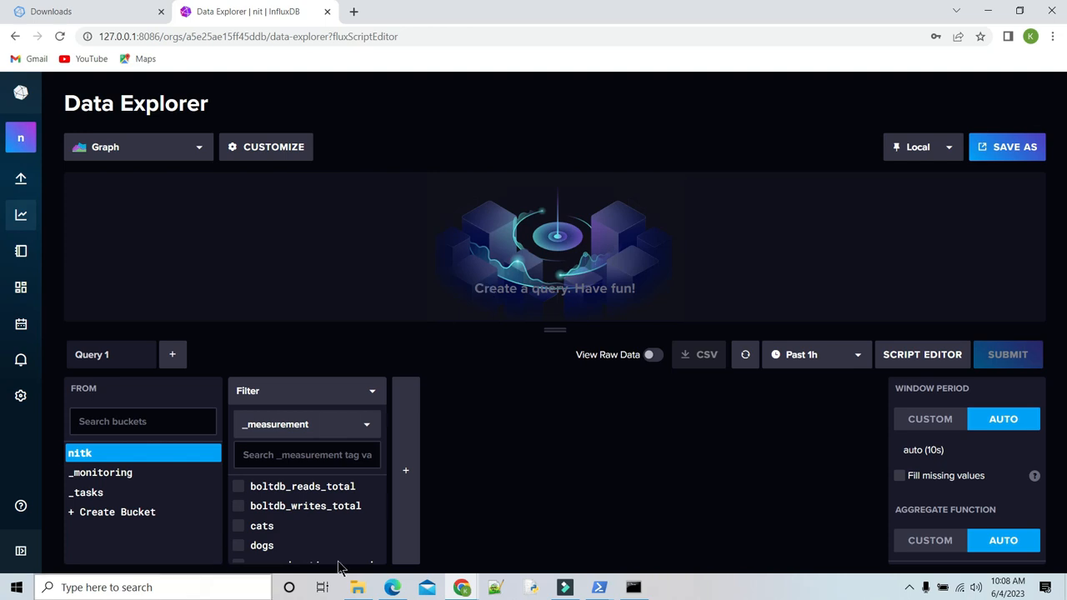
pyautogui.click(153, 587)
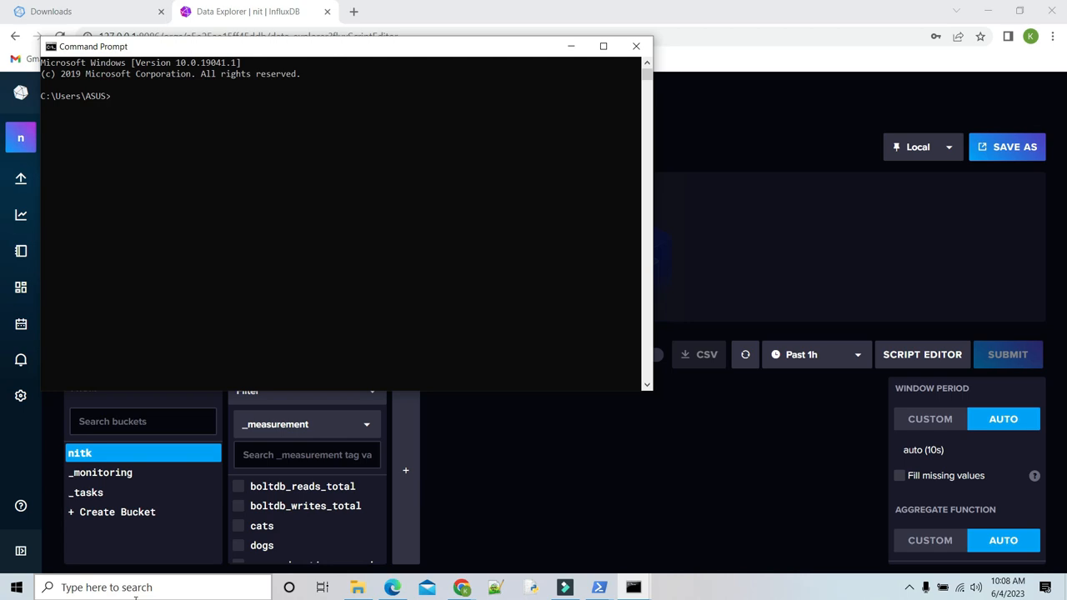
# - Run 'pip install influxdb-client' in Command Prompt
pyautogui.write('pip install influxdb')
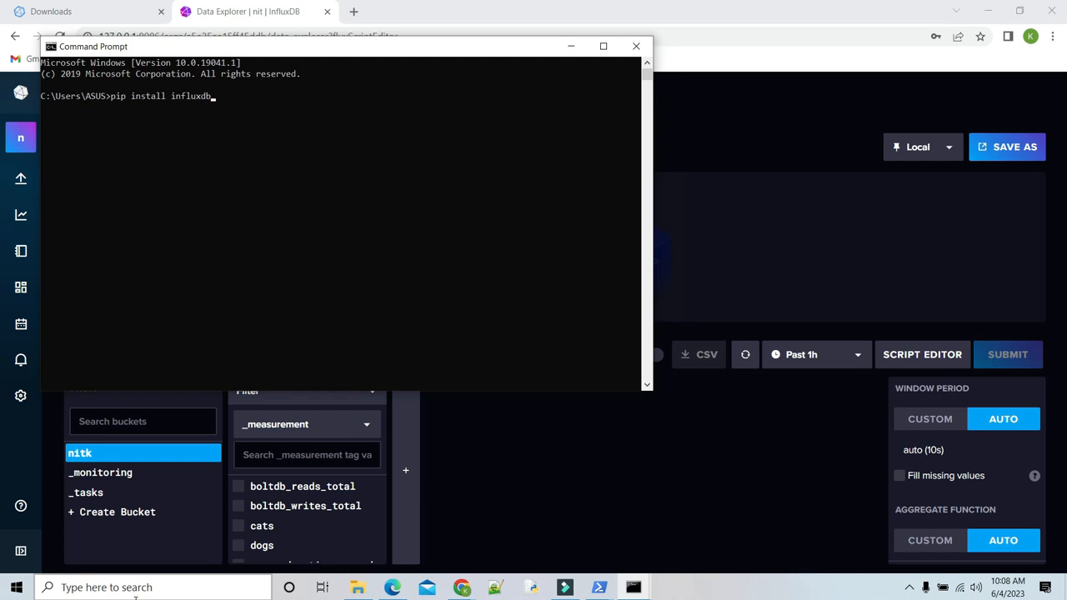
pyautogui.write('-')
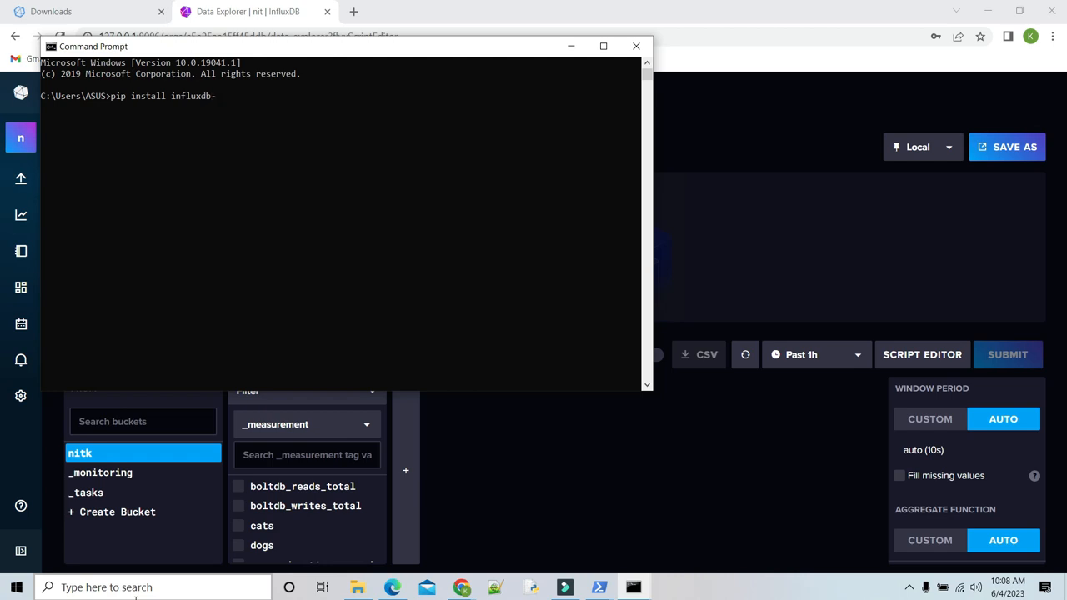
pyautogui.write('client')
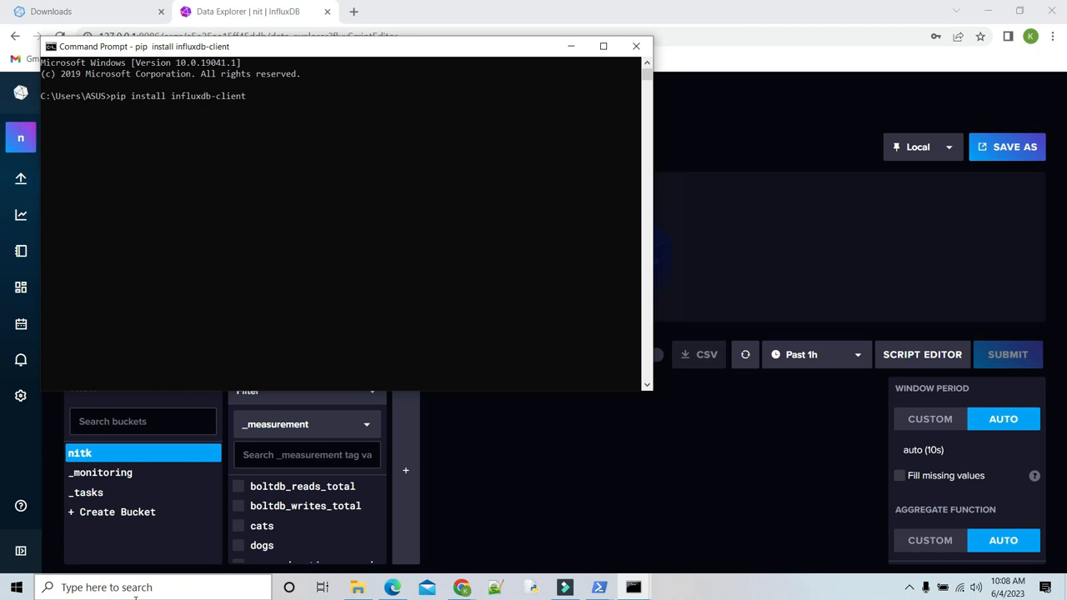
pyautogui.press('enter')
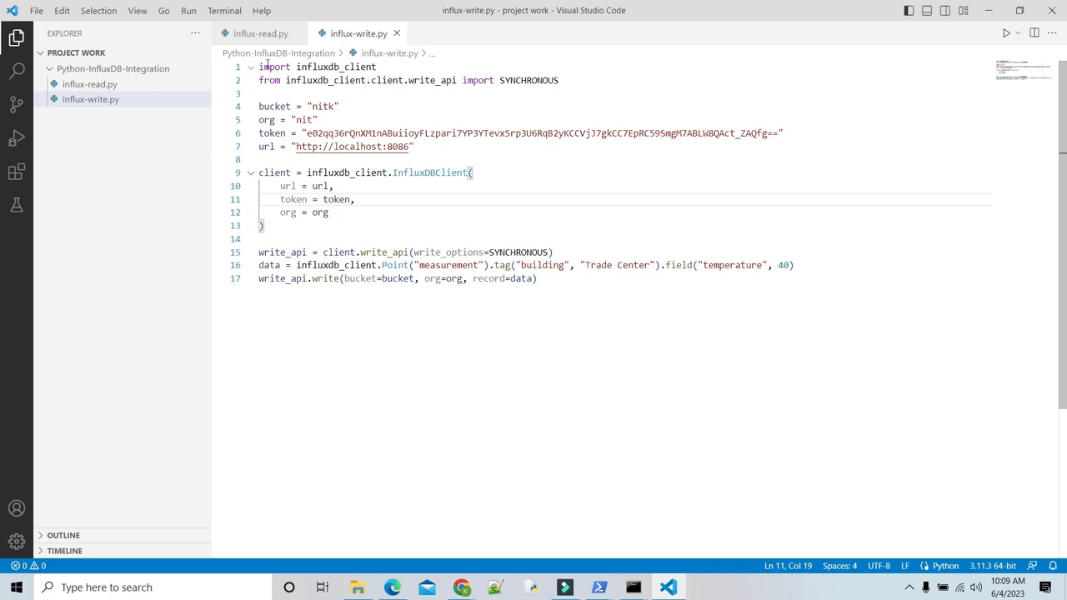
pyautogui.moveTo(333, 66)
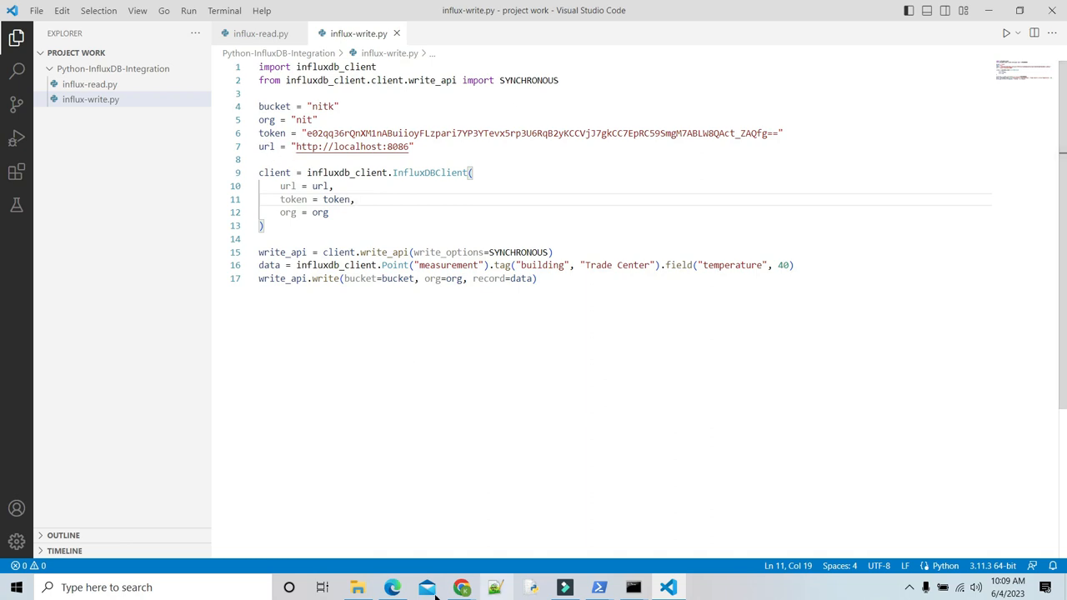
pyautogui.moveTo(460, 587)
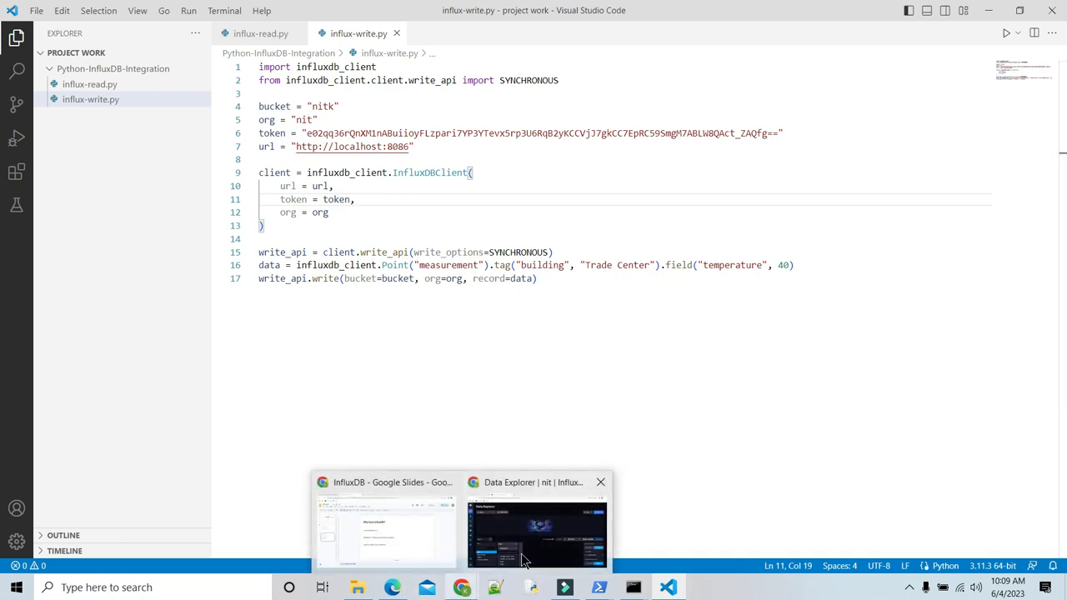
# - Check Load Data > API Tokens in the InfluxDB UI, then return to influx-write.py in VS Code
pyautogui.click(537, 534)
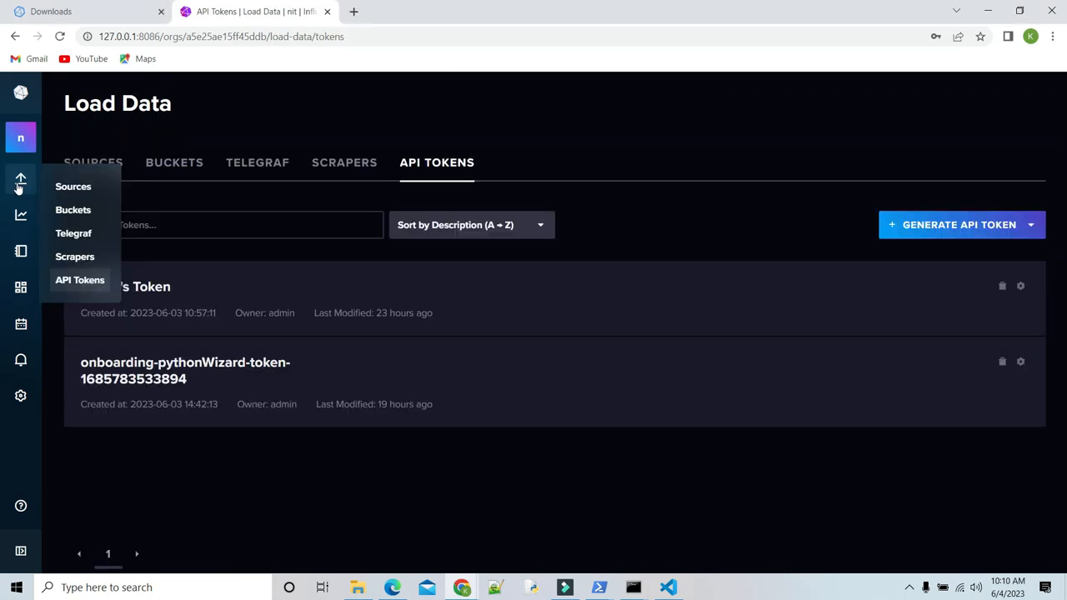
pyautogui.moveTo(20, 175)
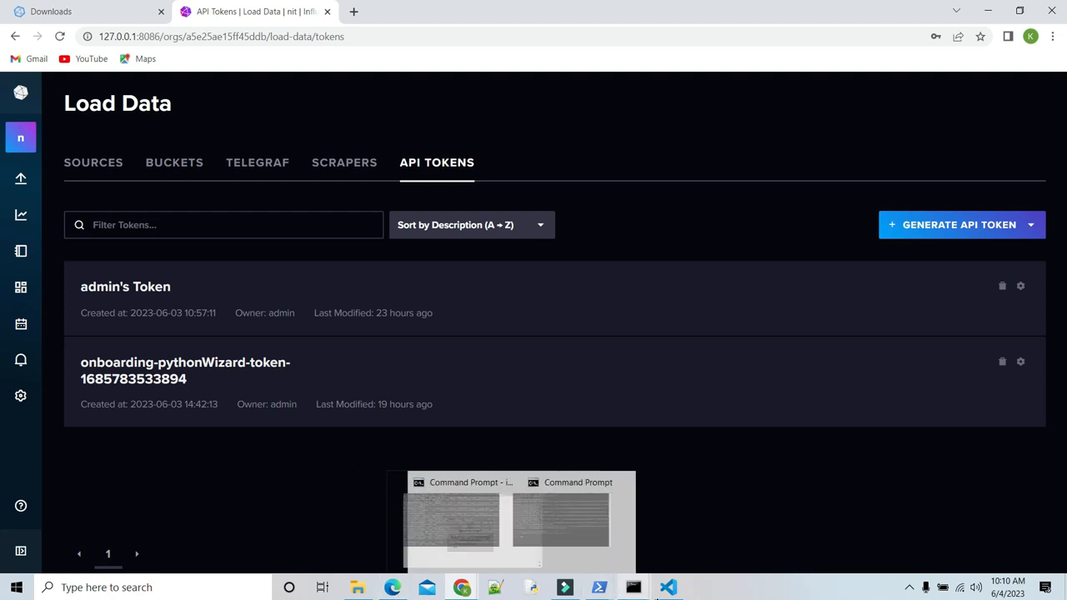
pyautogui.click(667, 587)
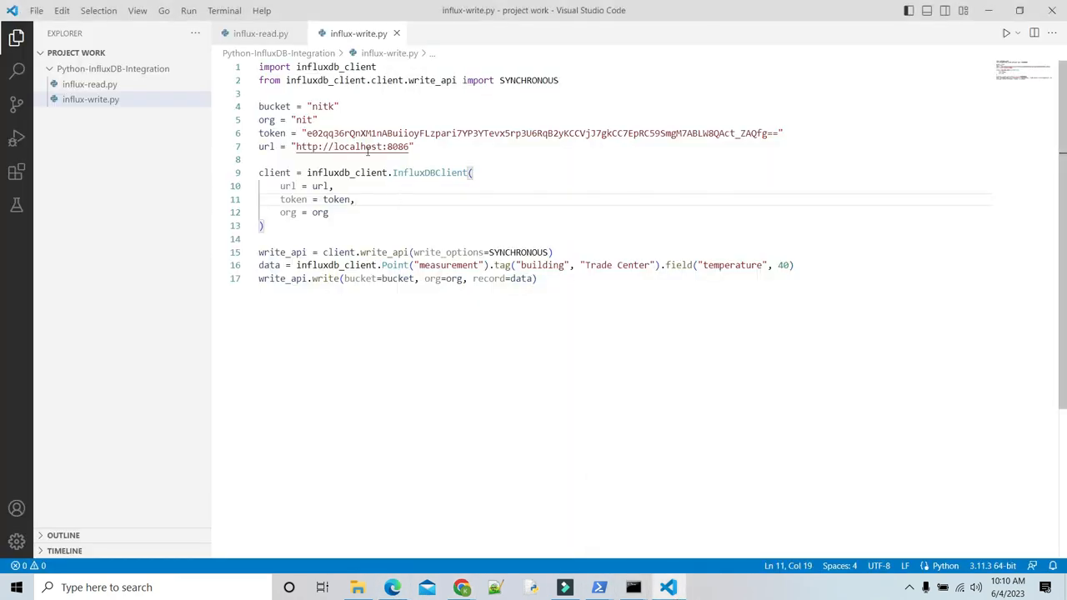
pyautogui.moveTo(504, 159)
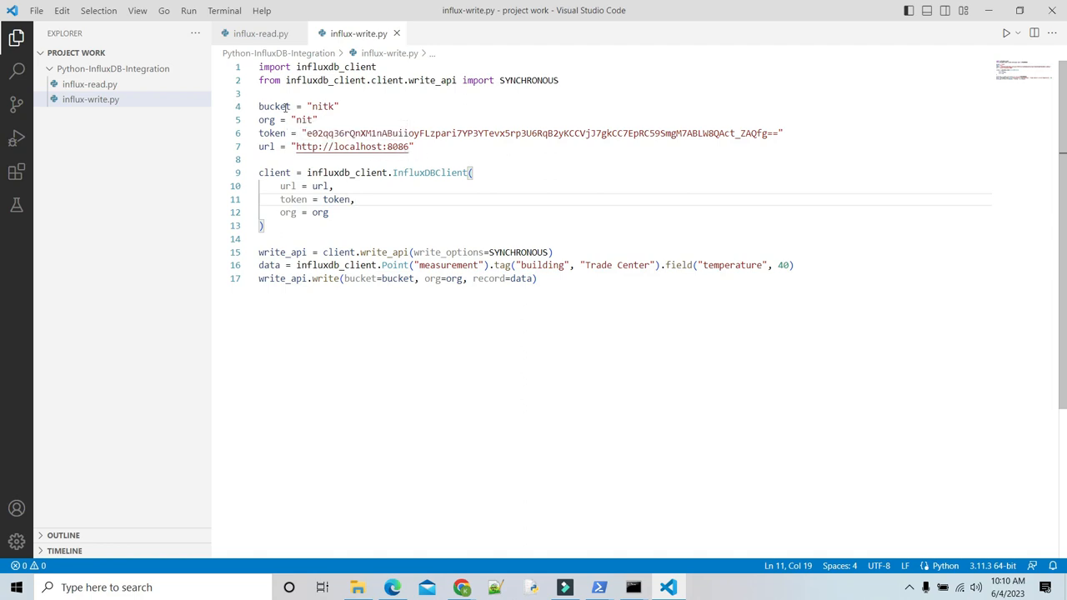
pyautogui.moveTo(324, 107)
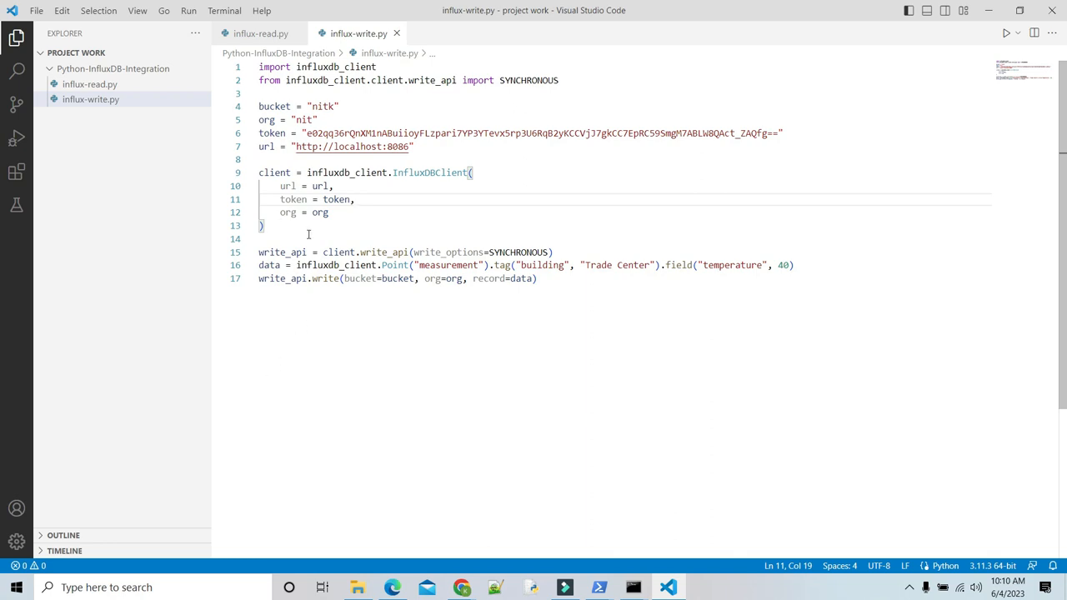
pyautogui.moveTo(393, 266)
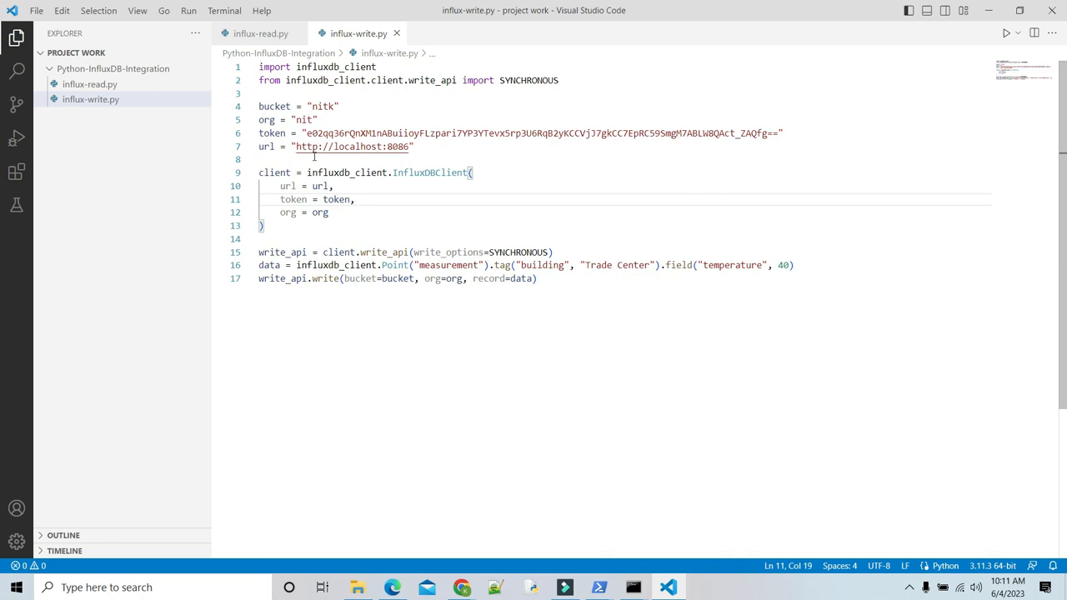
pyautogui.moveTo(1008, 33)
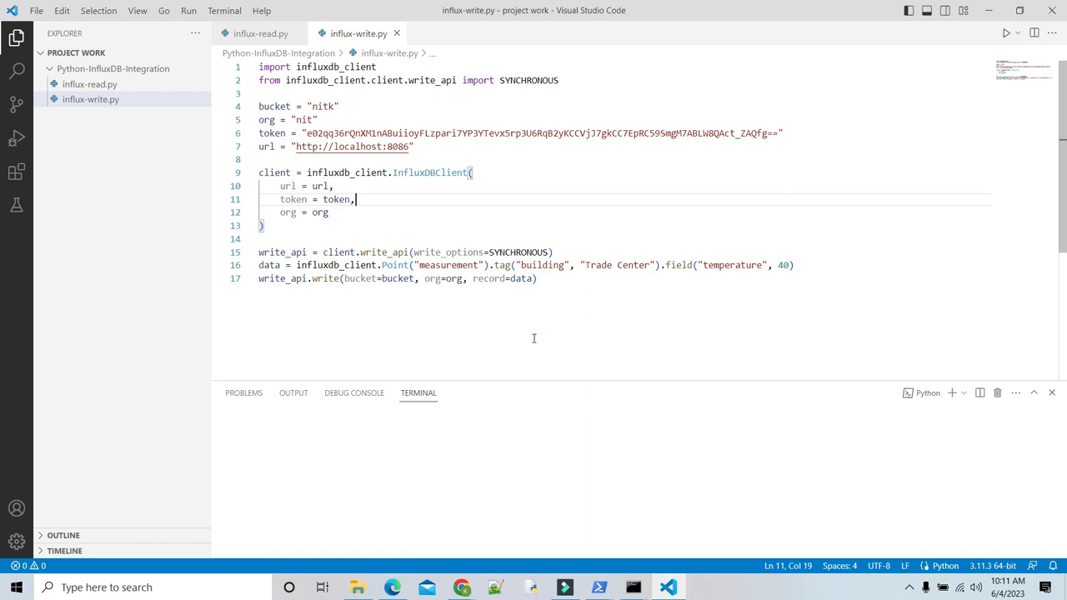
# - Run influx-write.py to write temperature 40 for Trade Center to the nitk bucket
pyautogui.click(1005, 34)
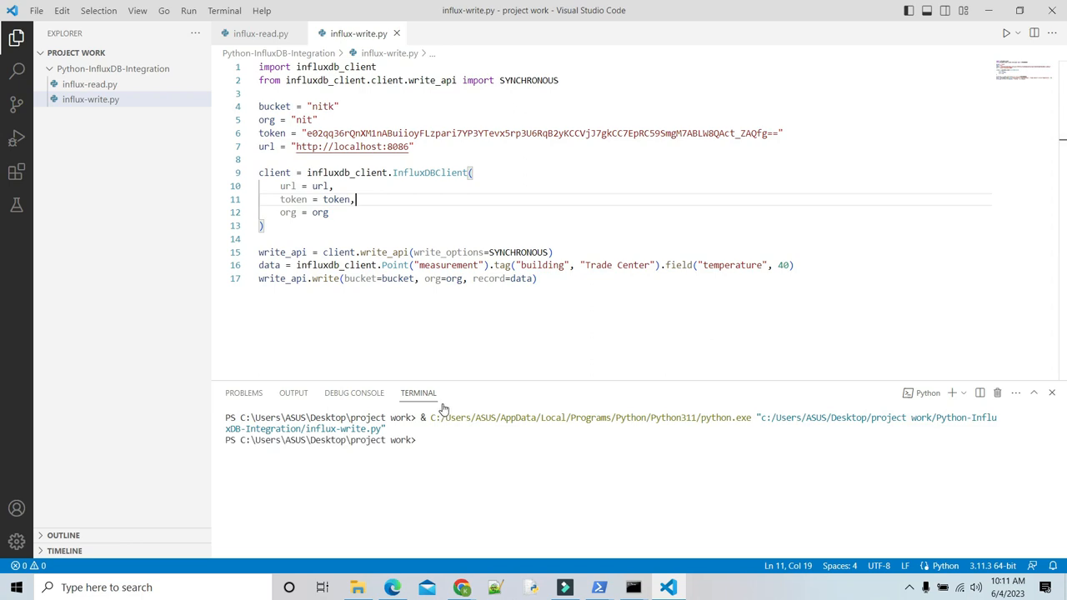
pyautogui.moveTo(349, 290)
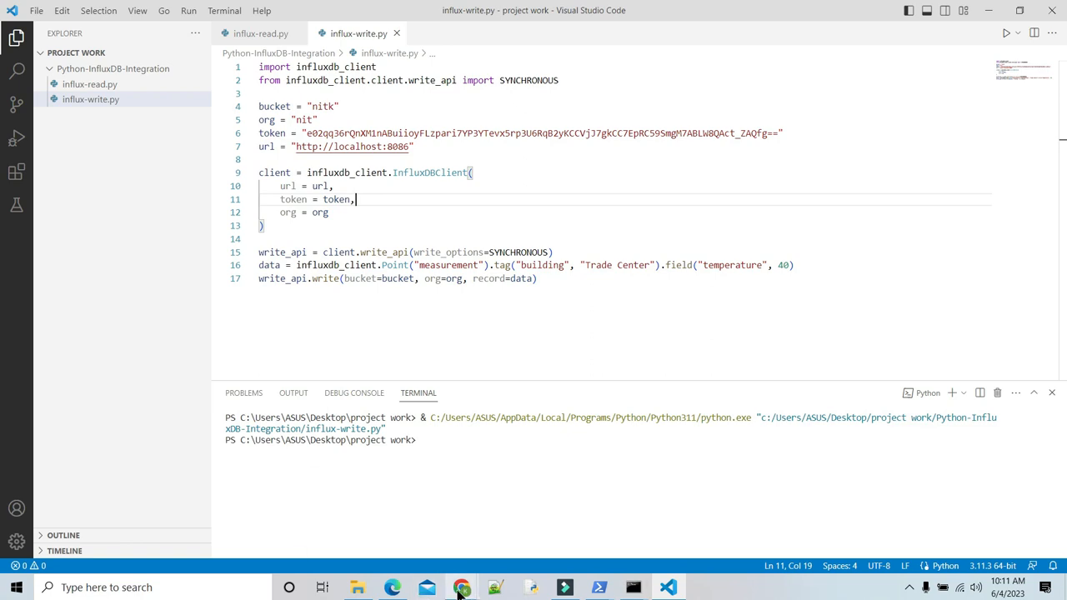
# - In Data Explorer, filter nitk by measurement temperature and the Trade Center building
pyautogui.click(460, 587)
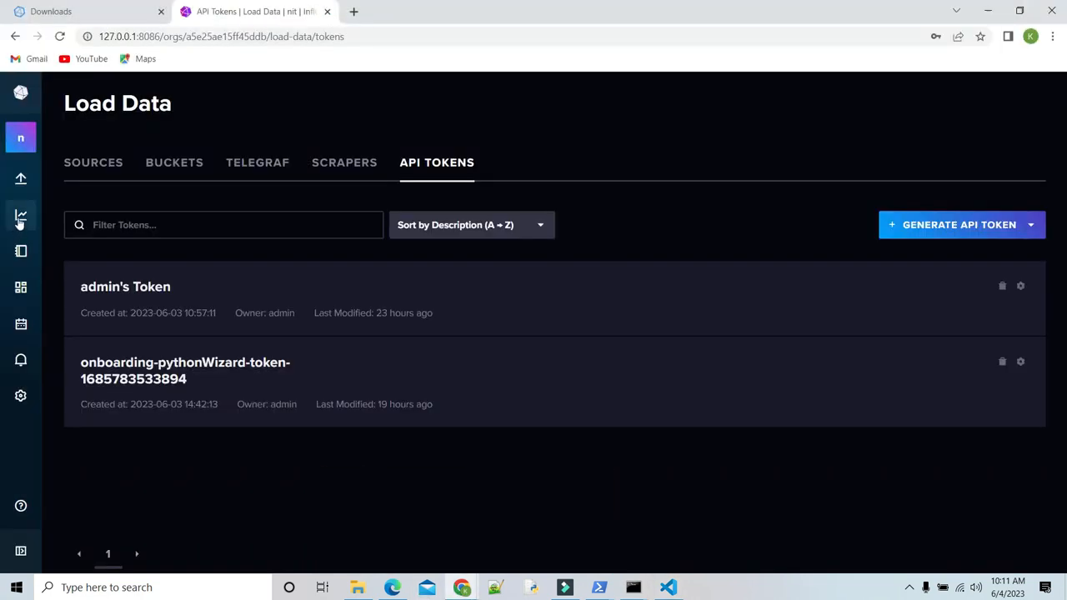
pyautogui.click(20, 216)
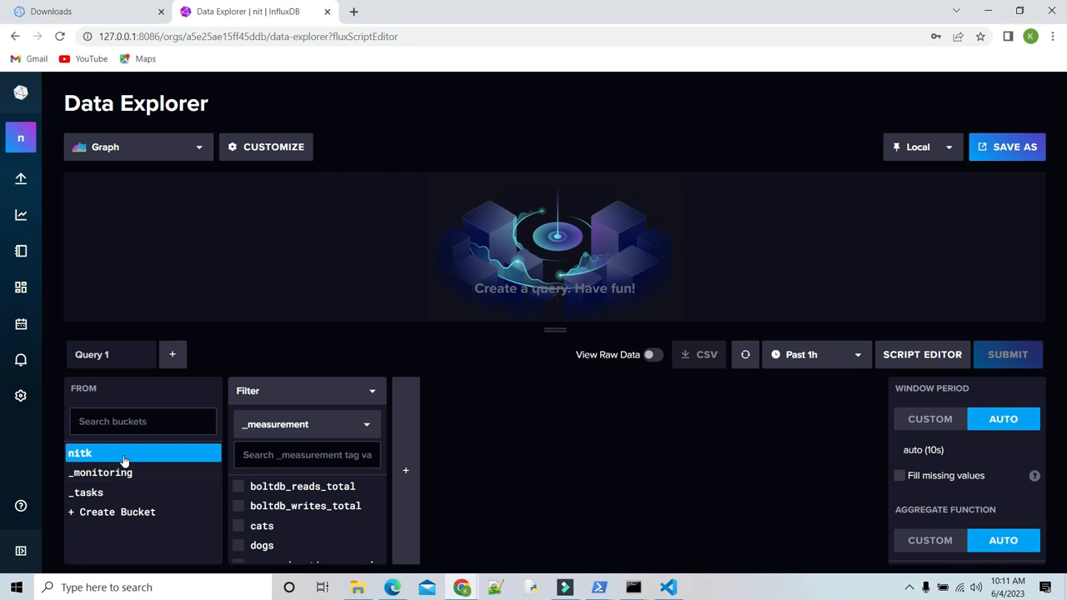
pyautogui.click(307, 454)
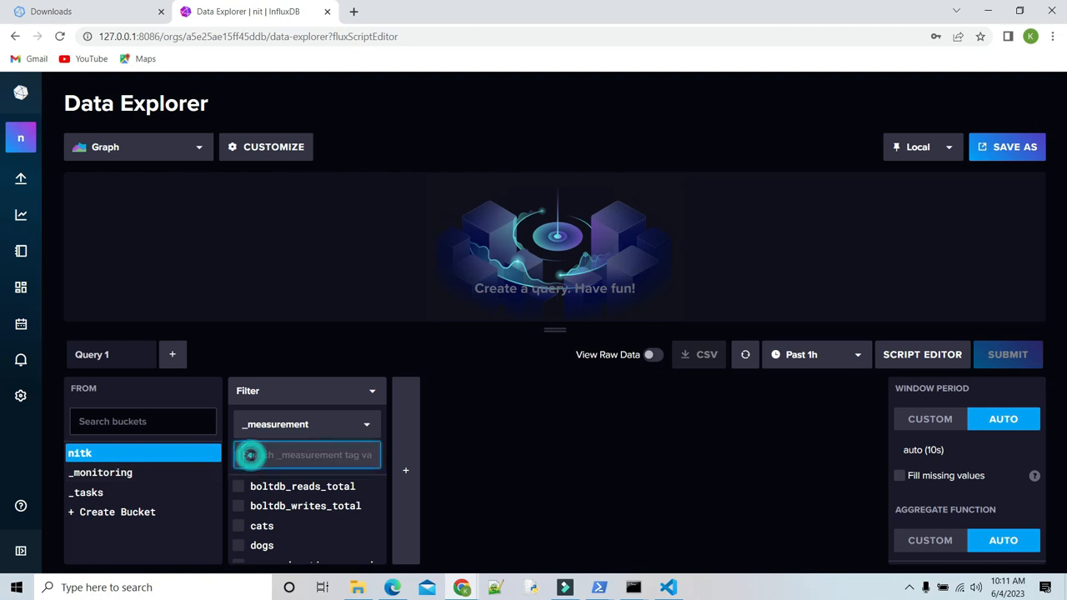
pyautogui.write('measure')
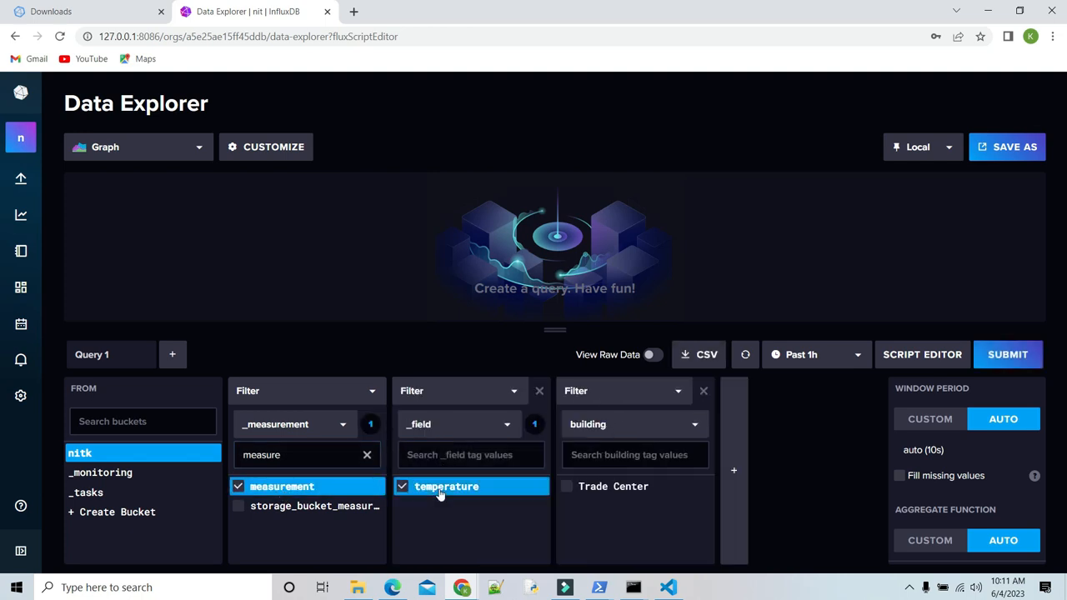
pyautogui.click(567, 487)
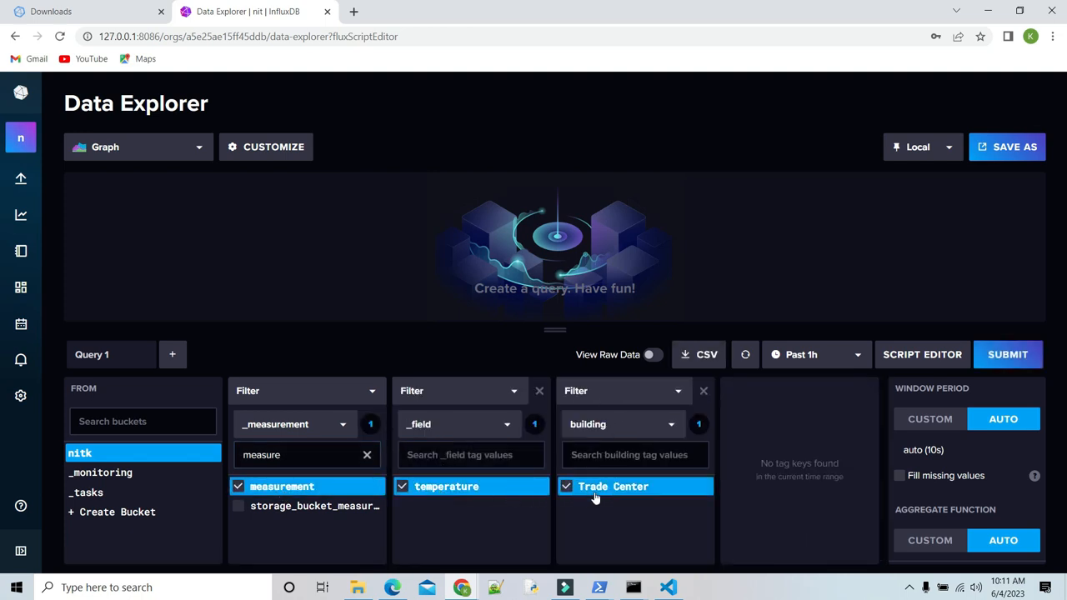
# - Submit the query to graph the written Trade Center temperature value 40
pyautogui.click(1008, 354)
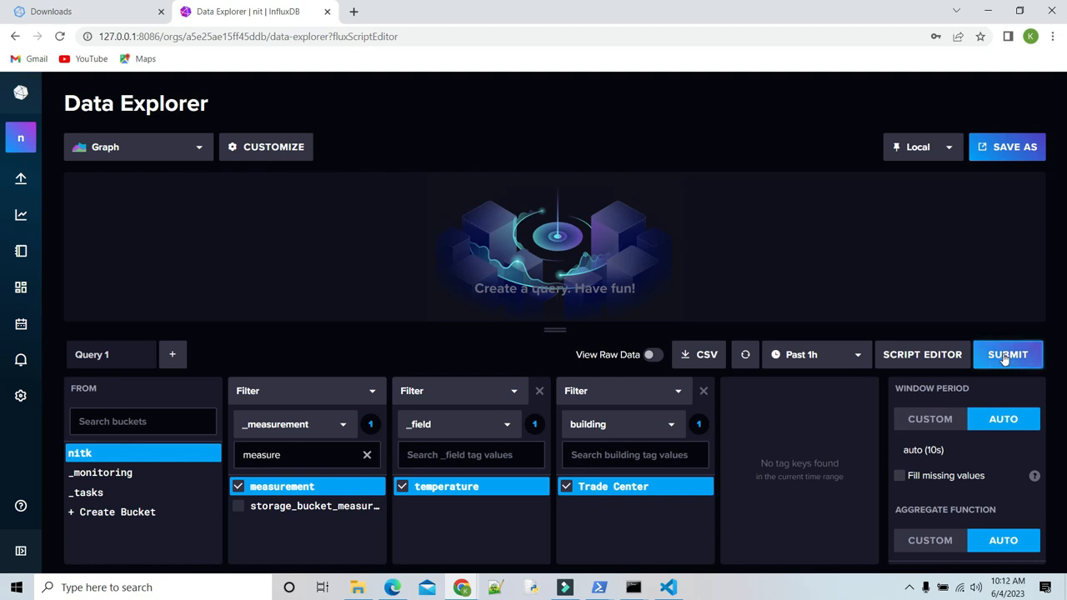
pyautogui.click(1007, 354)
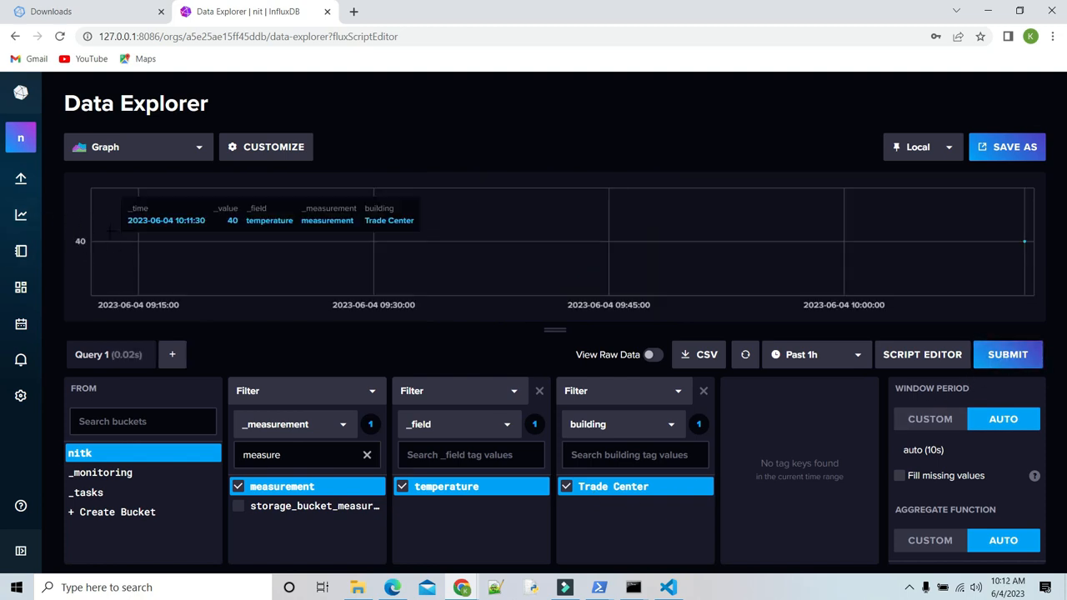
pyautogui.moveTo(440, 352)
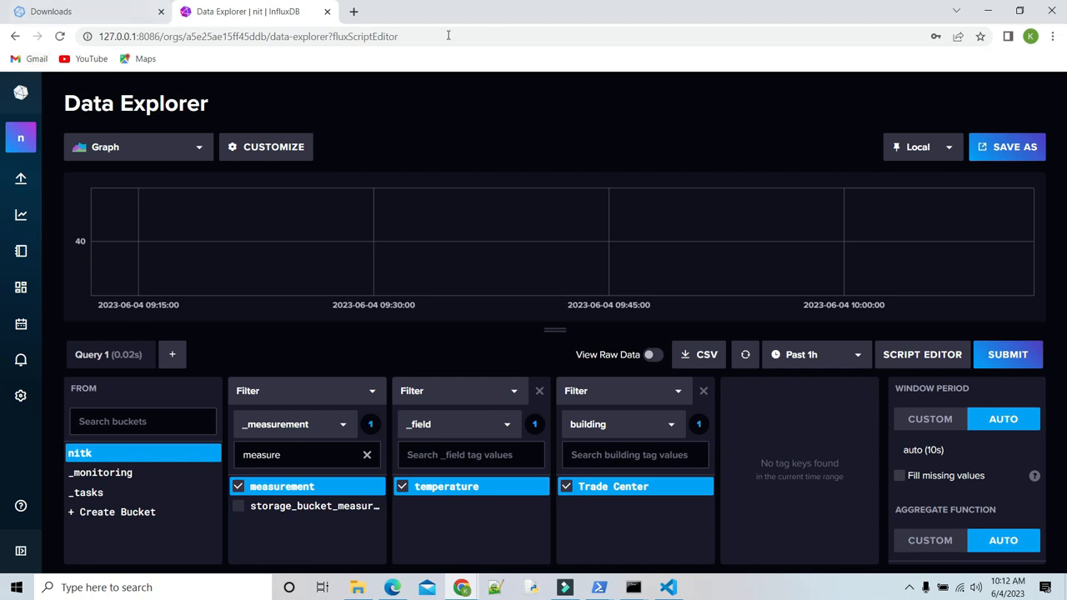
pyautogui.moveTo(394, 537)
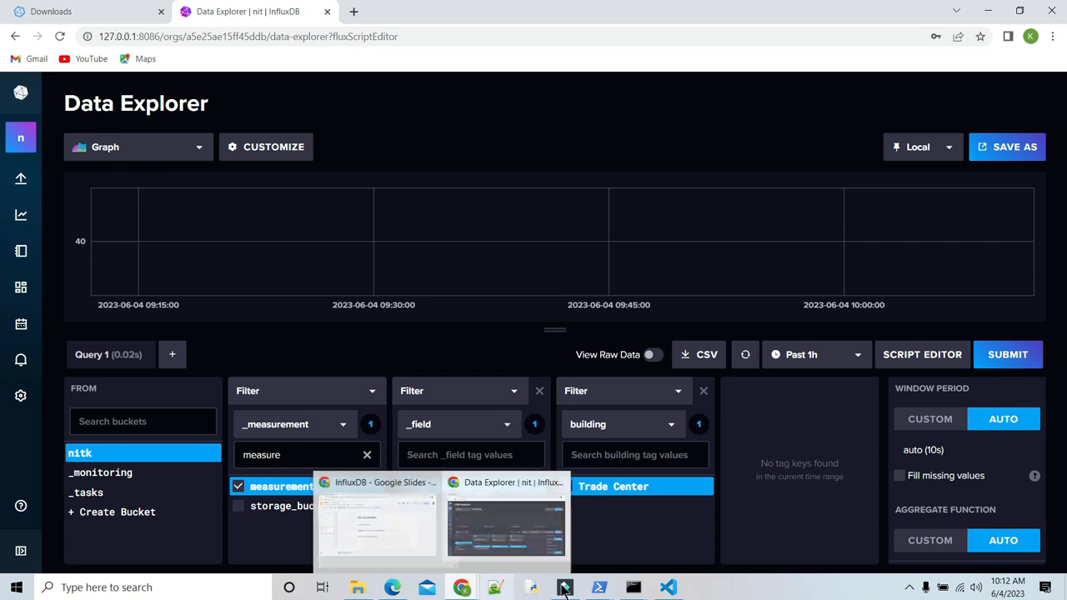
# - Bring influx-read.py into view in the editor and look down through its query code
pyautogui.click(667, 587)
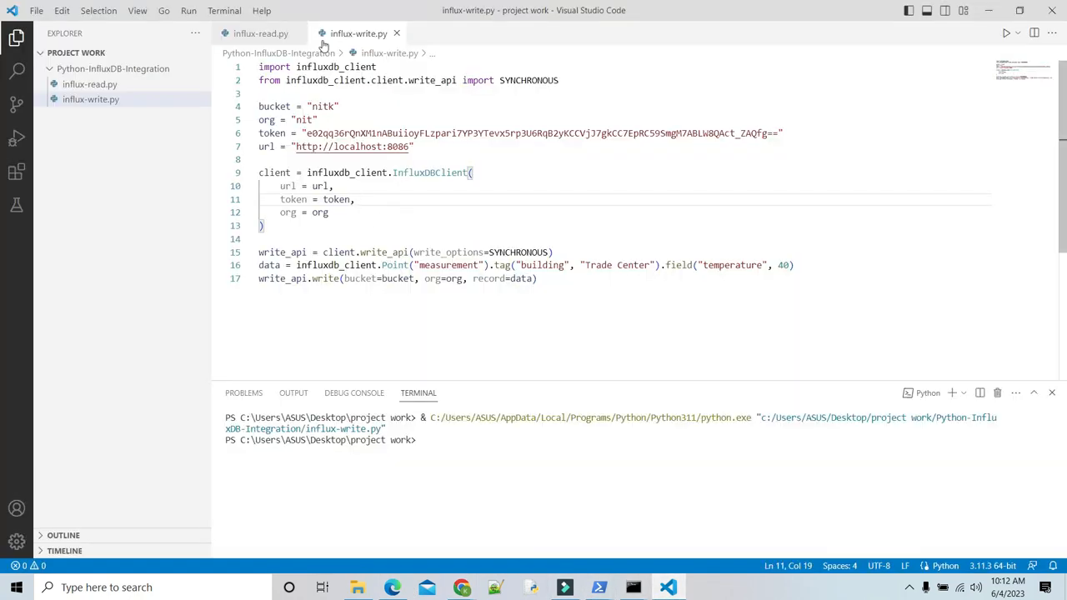
pyautogui.click(260, 33)
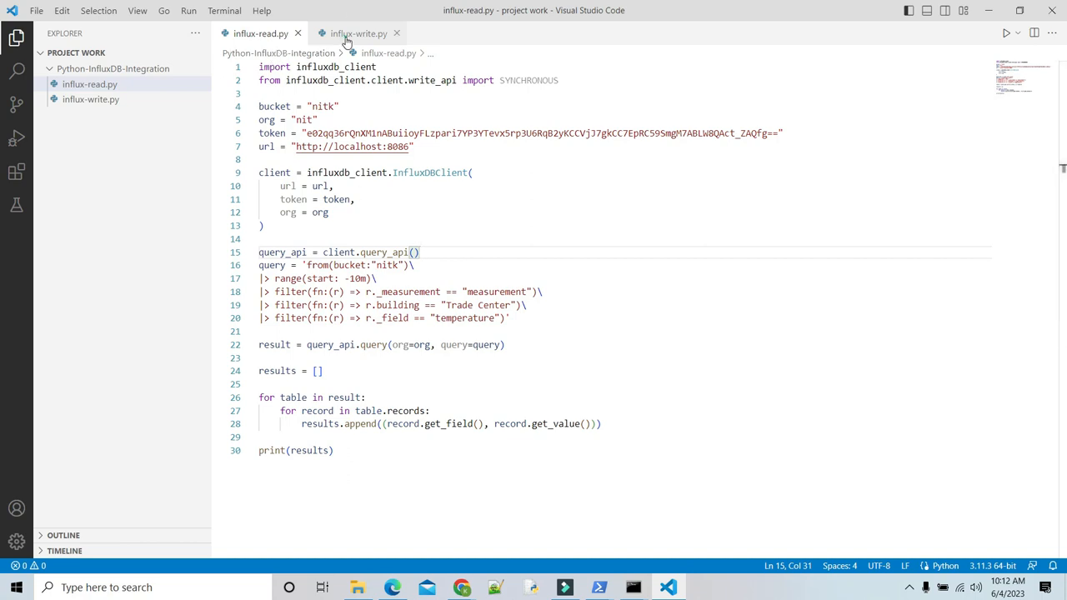
pyautogui.click(359, 34)
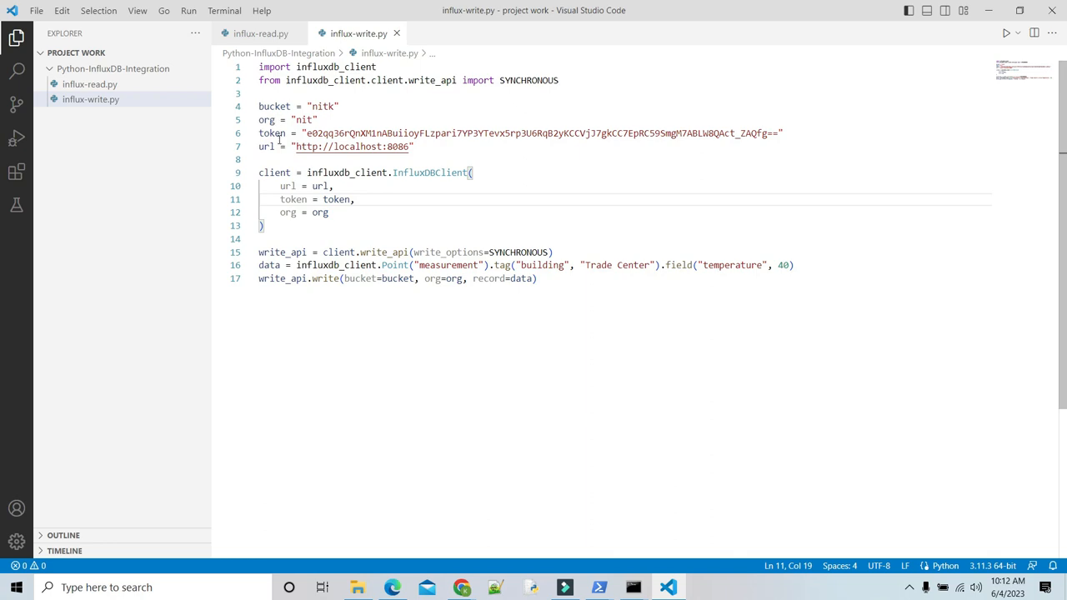
pyautogui.click(260, 33)
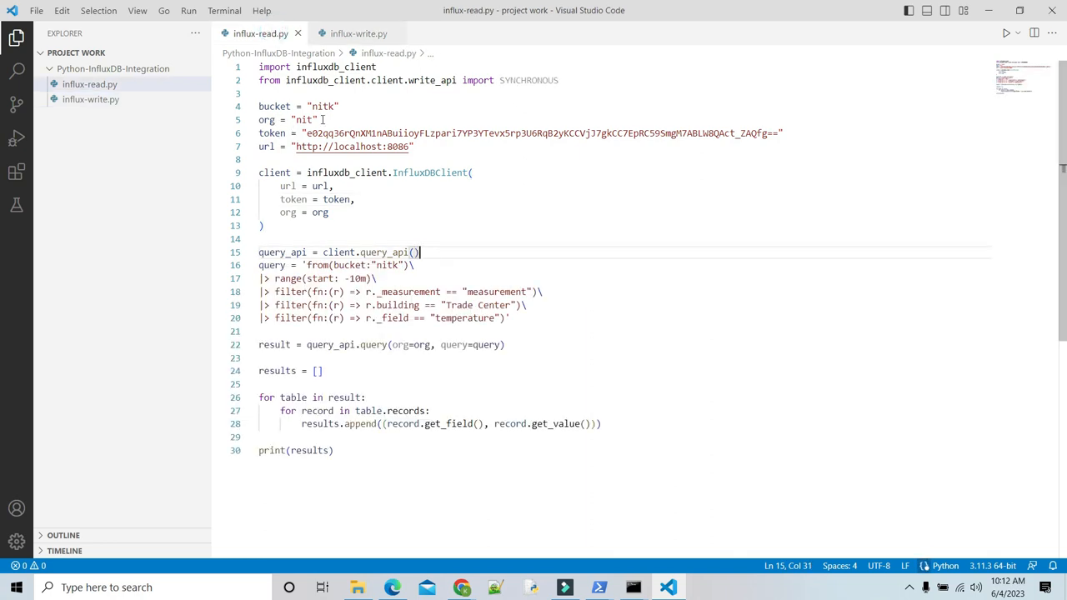
pyautogui.scroll(-3)
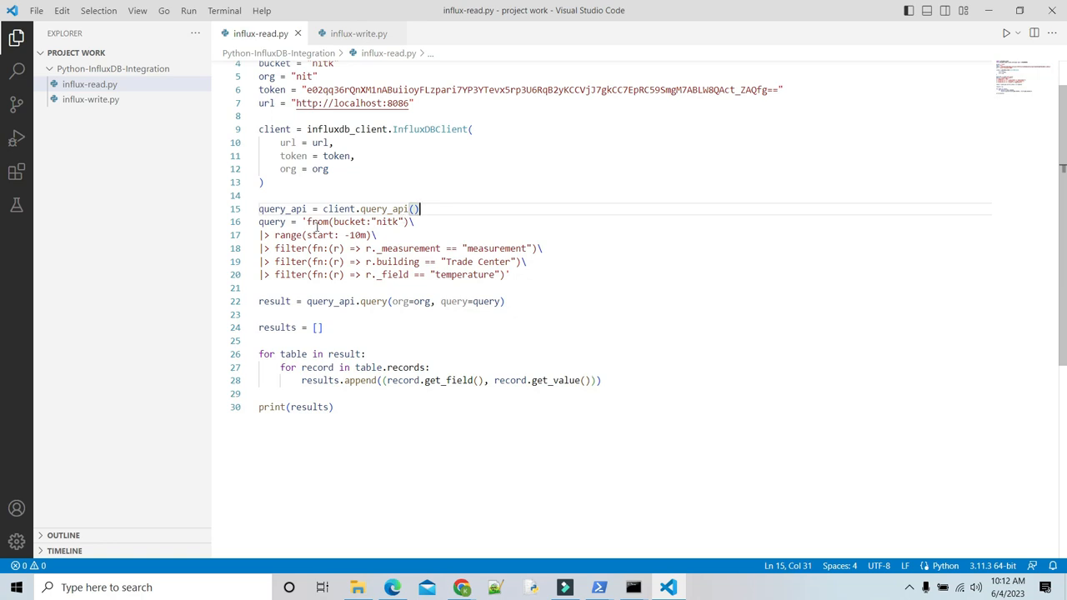
pyautogui.moveTo(351, 331)
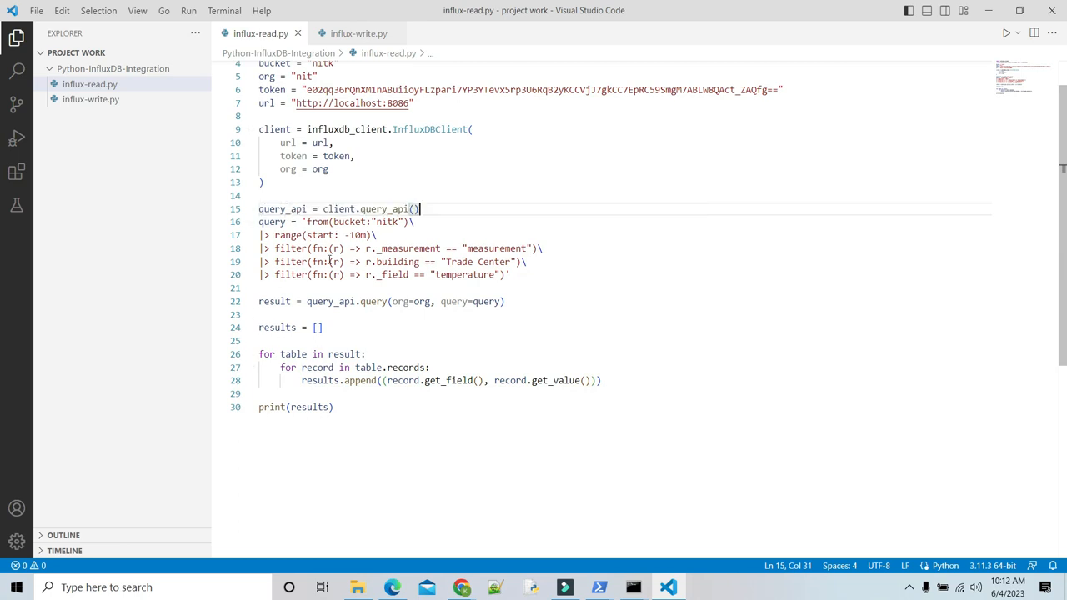
pyautogui.moveTo(517, 287)
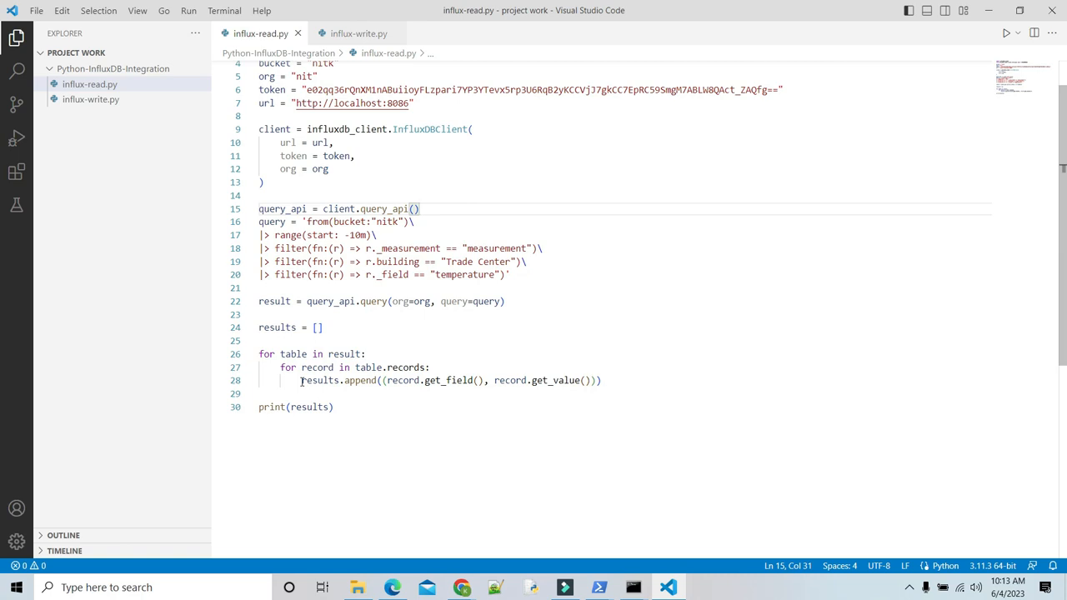
pyautogui.moveTo(594, 389)
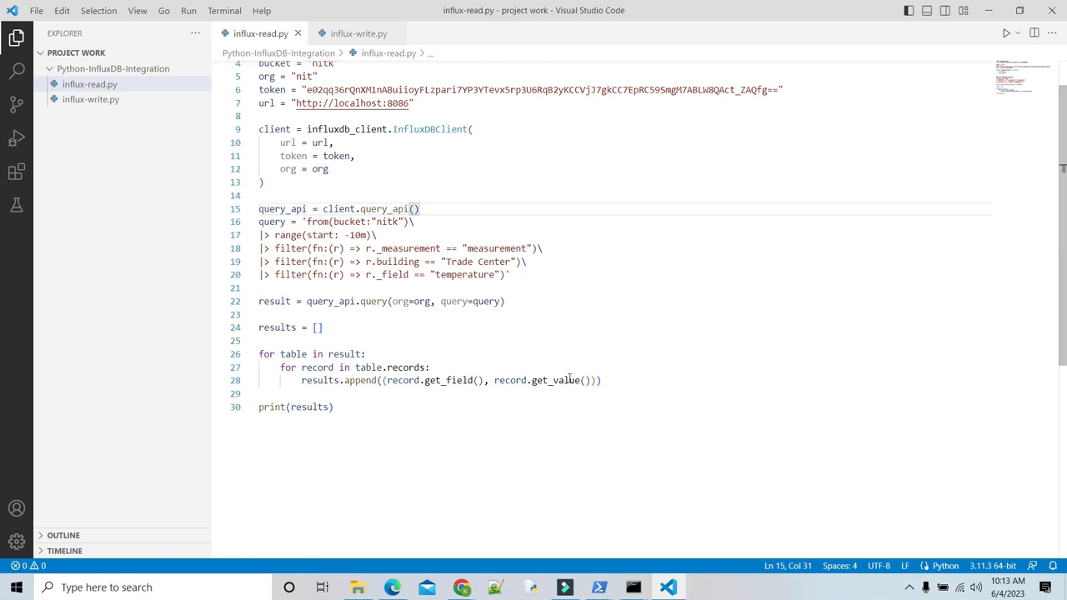
pyautogui.moveTo(451, 367)
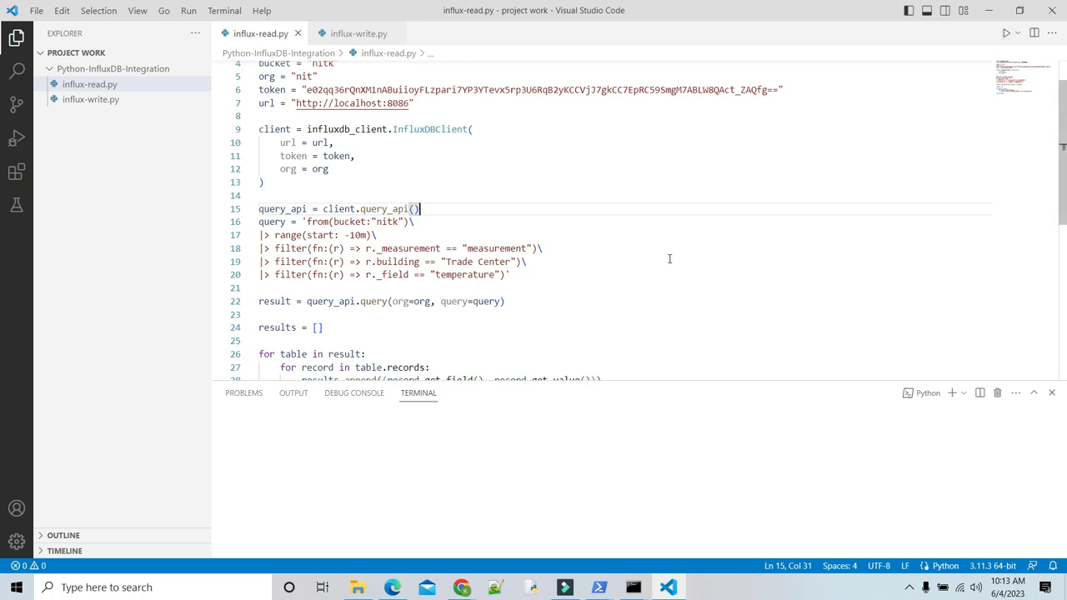
# - Run influx-read.py so the terminal prints [('temperature', 40)]
pyautogui.click(1006, 33)
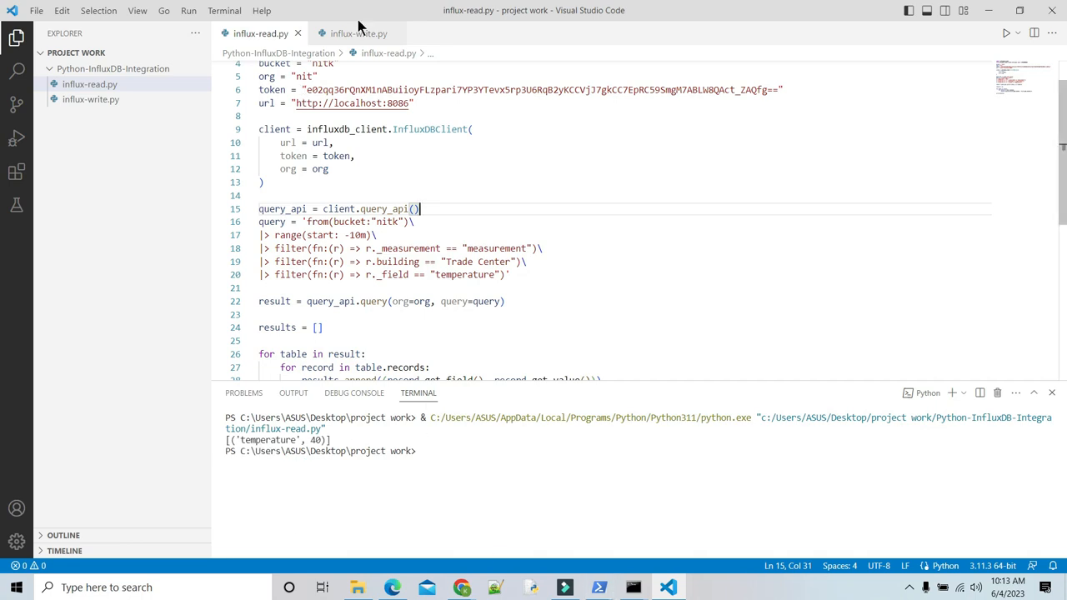
pyautogui.click(358, 33)
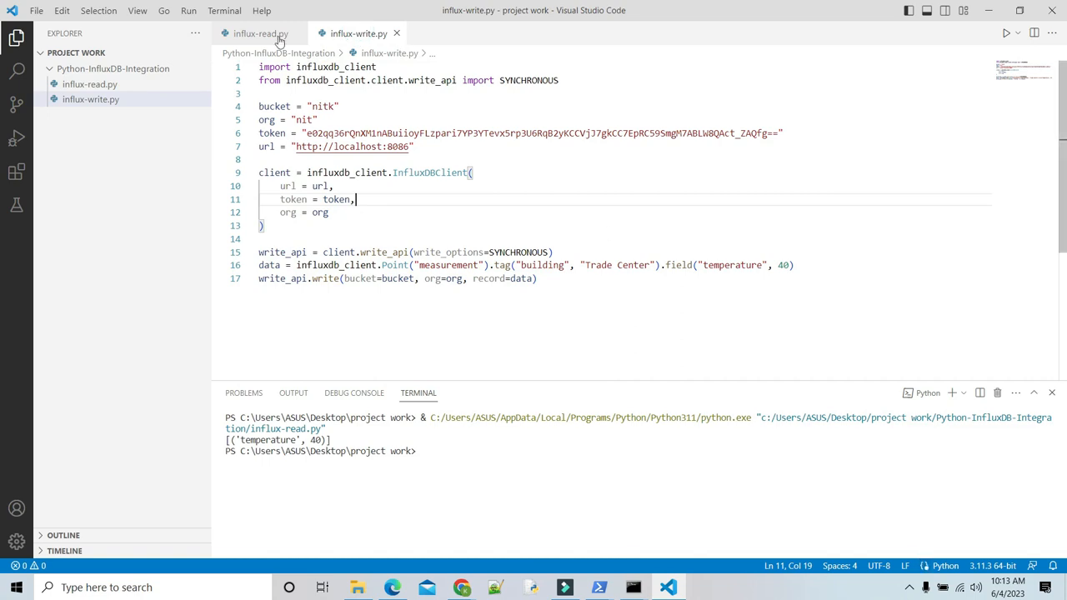
pyautogui.click(260, 34)
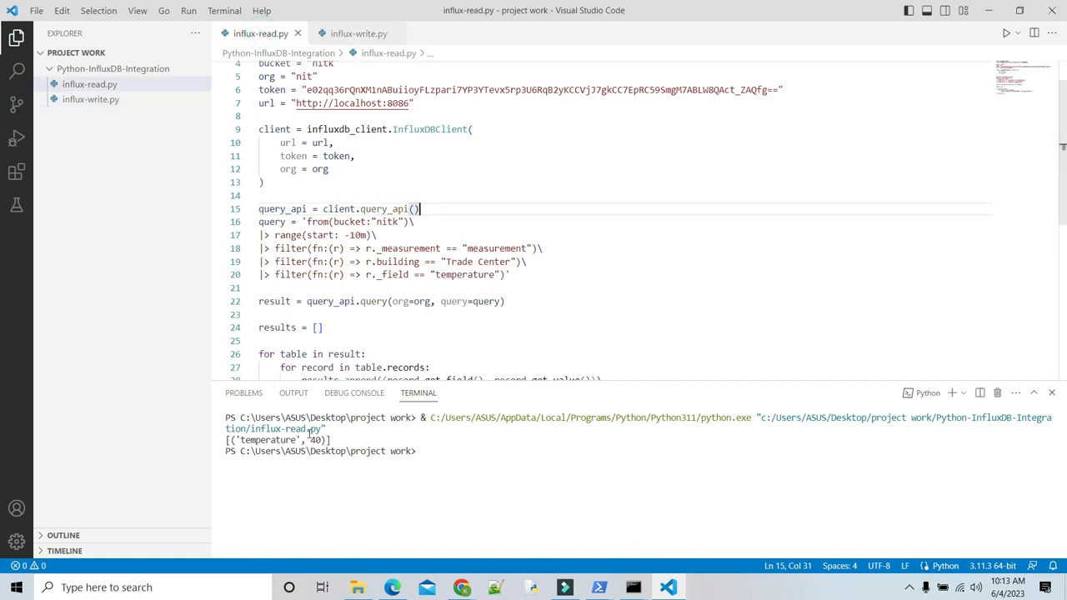
# - Change influx-write.py to write temperature 60, run it, and return to Data Explorer
pyautogui.click(358, 33)
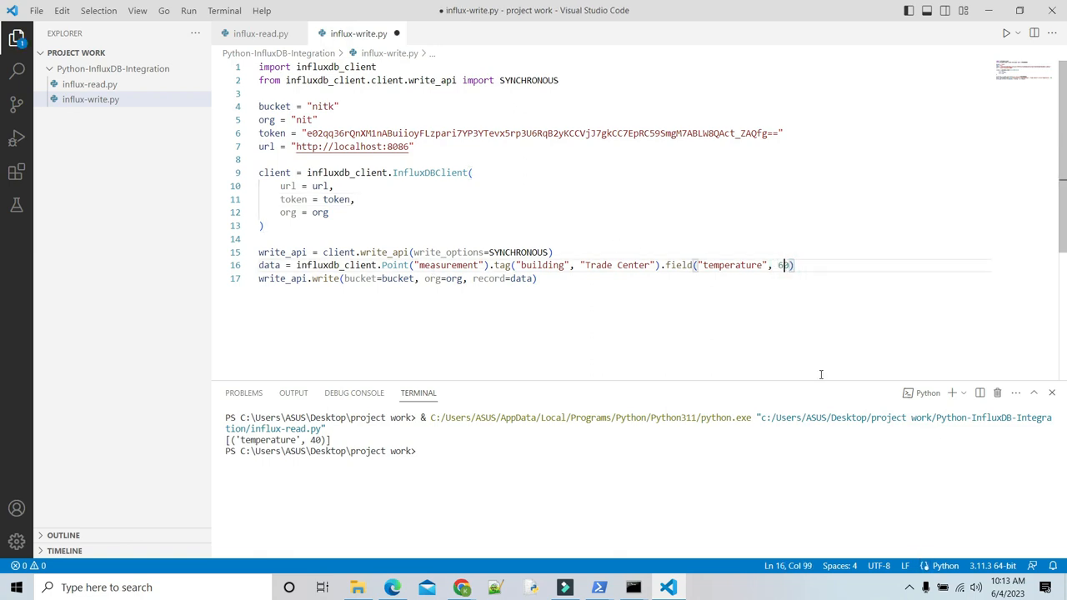
pyautogui.moveTo(999, 408)
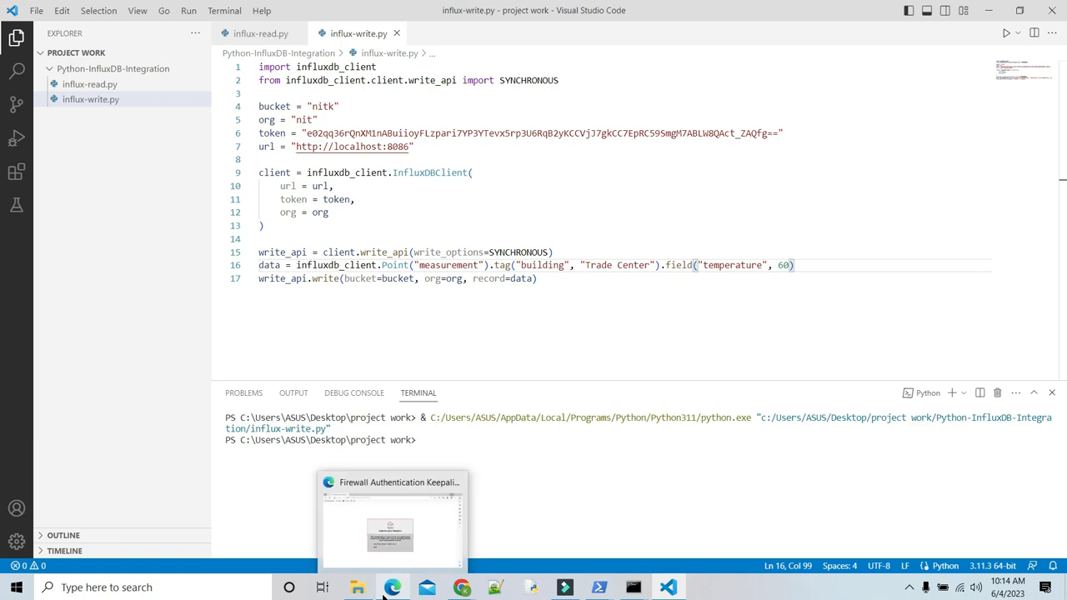
pyautogui.click(393, 587)
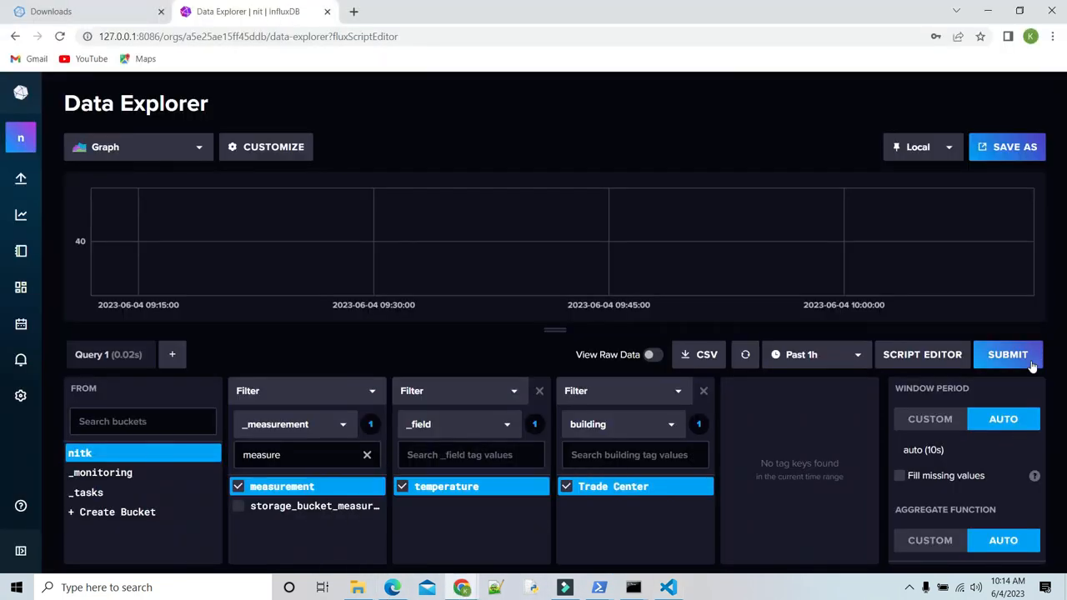
# - Submit the nitk Trade Center temperature query so the graph rises from 40 to 60
pyautogui.click(1007, 354)
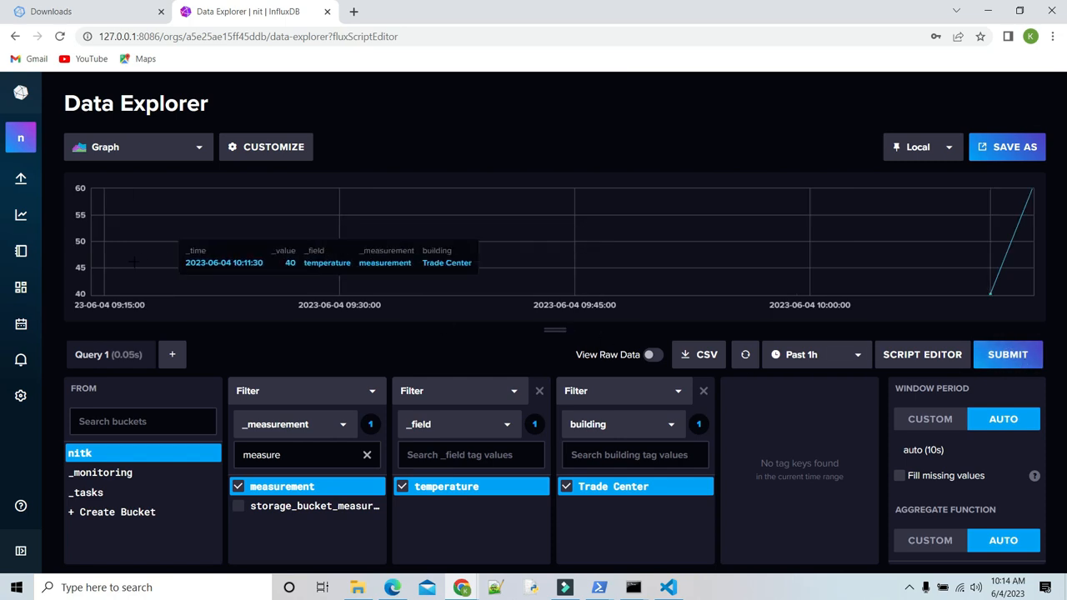
pyautogui.moveTo(100, 300)
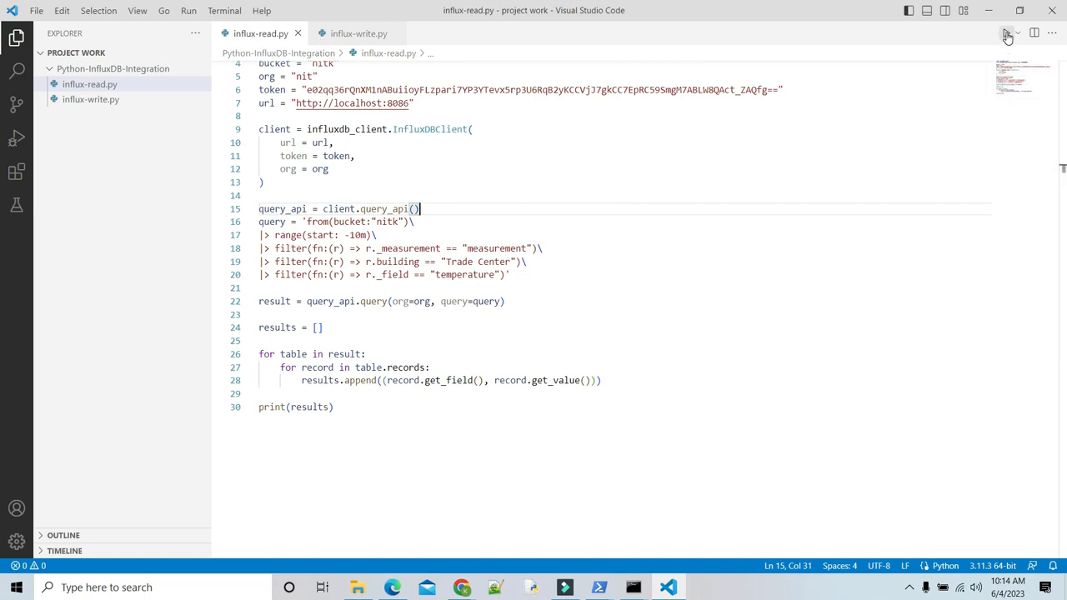
# - Run influx-read.py to get 40 and 60 back, then set influx-write.py's value to 1000
pyautogui.click(1008, 33)
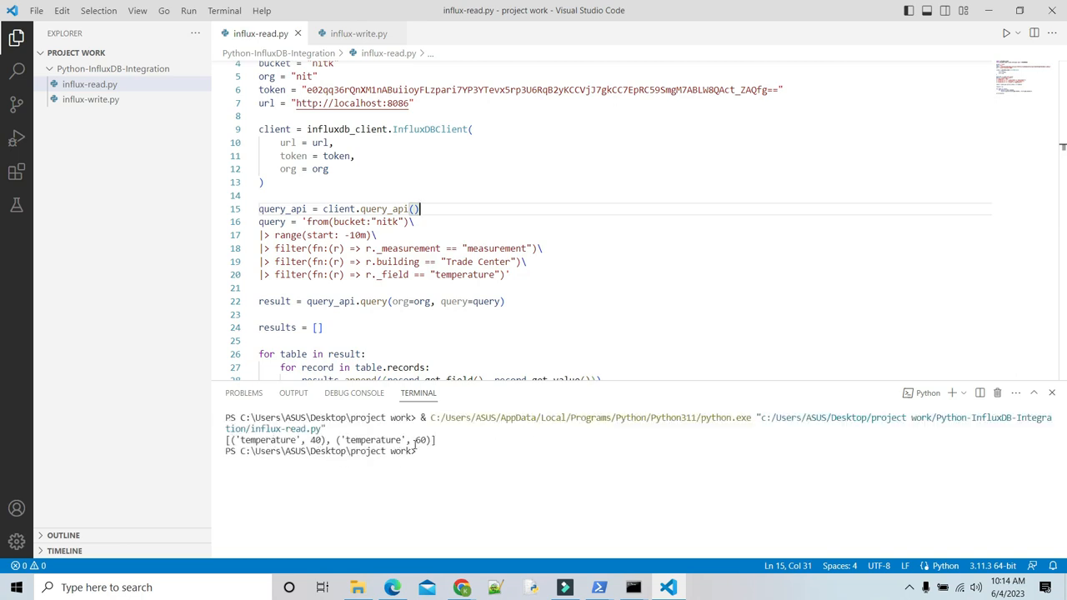
pyautogui.click(356, 33)
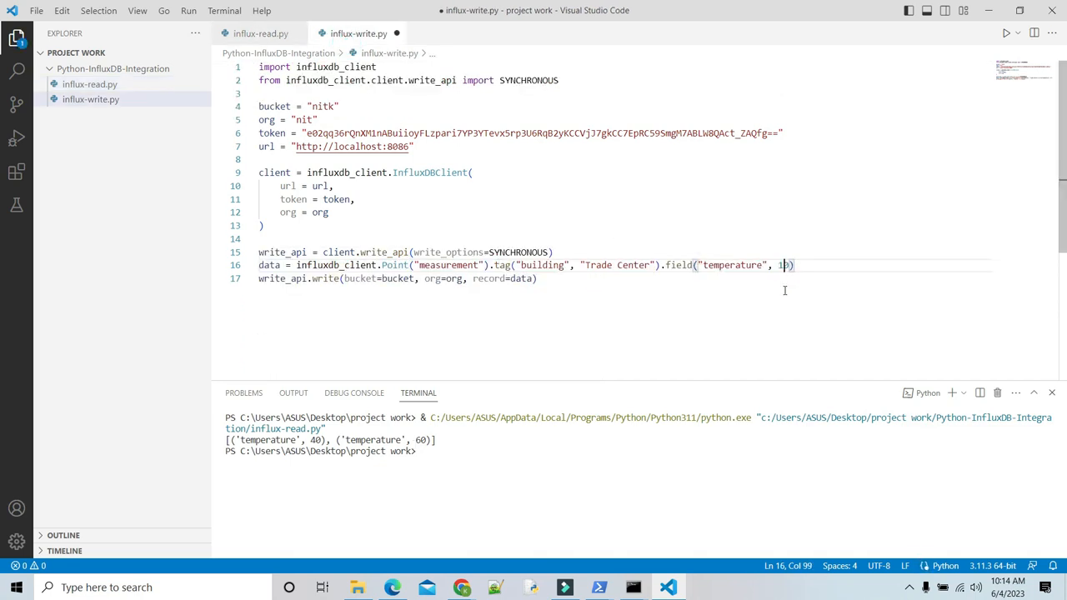
pyautogui.write('000')
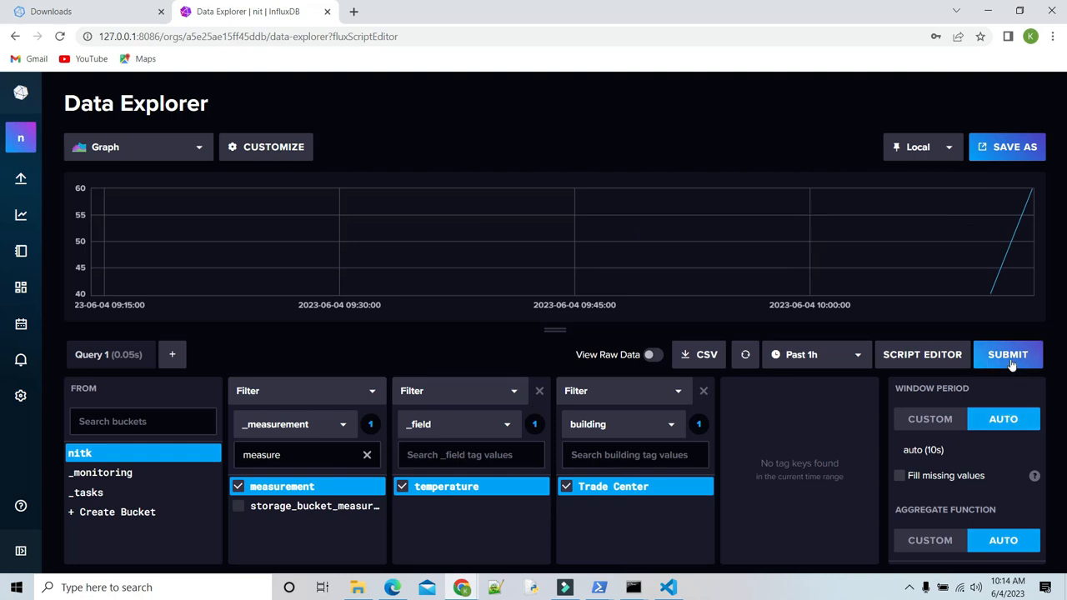
# - Submit the query again so the temperature line spikes up near 1000
pyautogui.click(1008, 353)
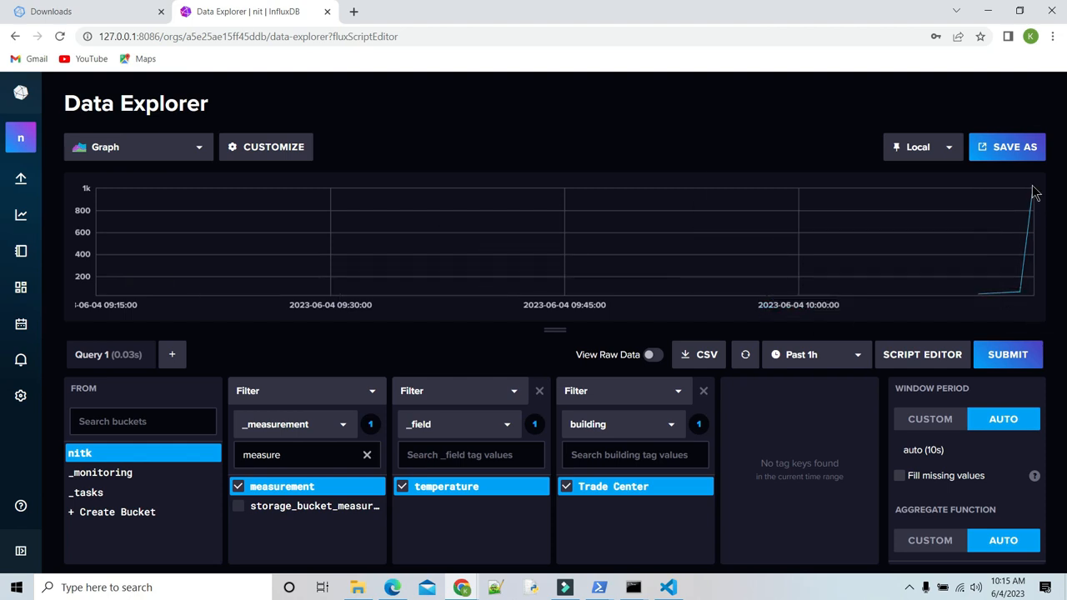
pyautogui.moveTo(574, 520)
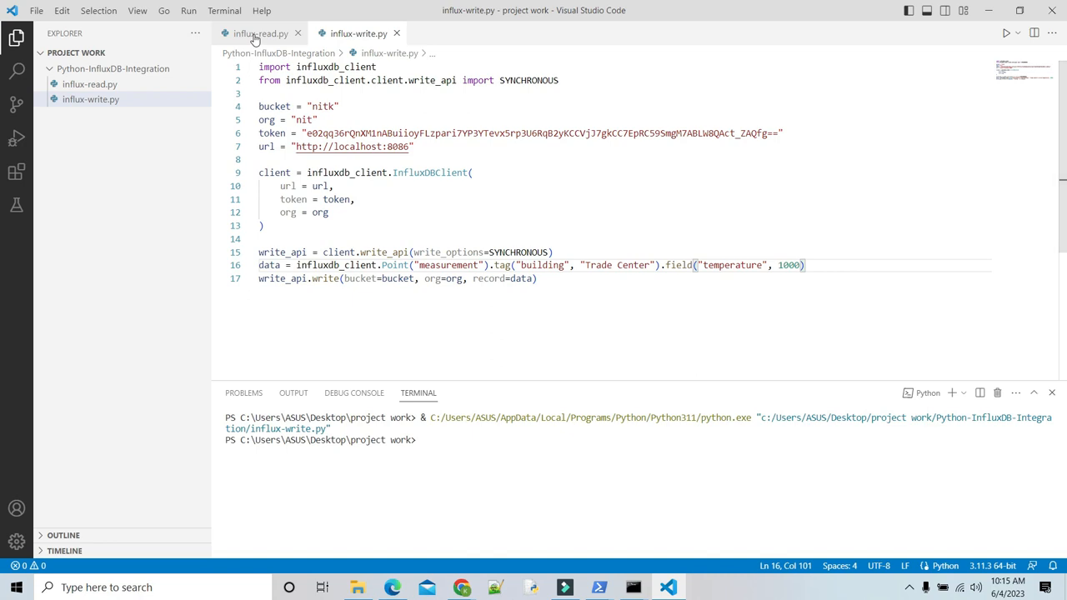
# - Return to influx-read.py to read back temperatures 40, 60 and 1000
pyautogui.click(260, 33)
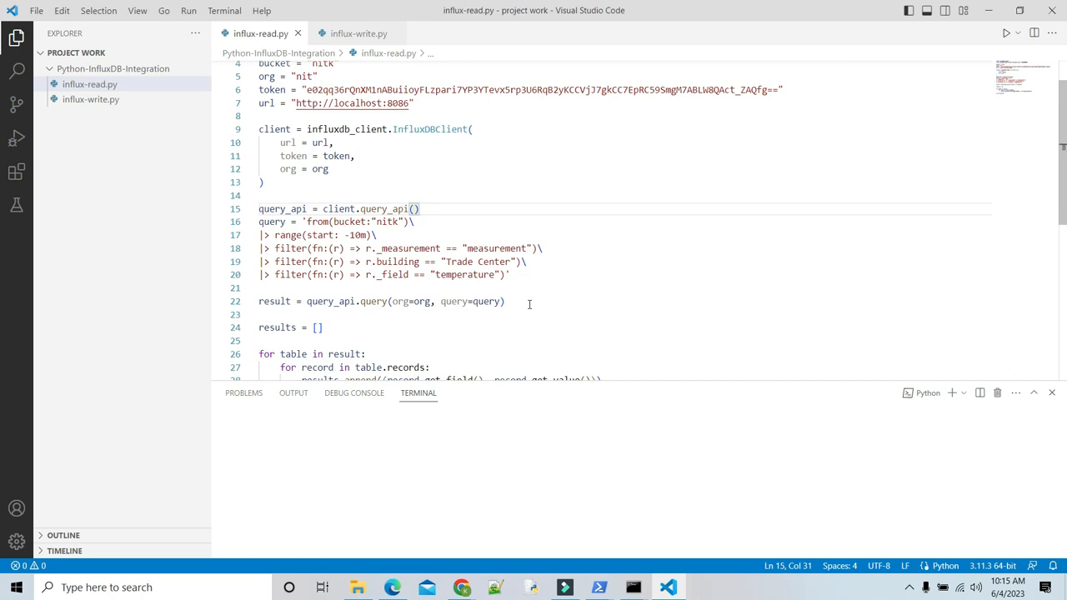
pyautogui.moveTo(473, 353)
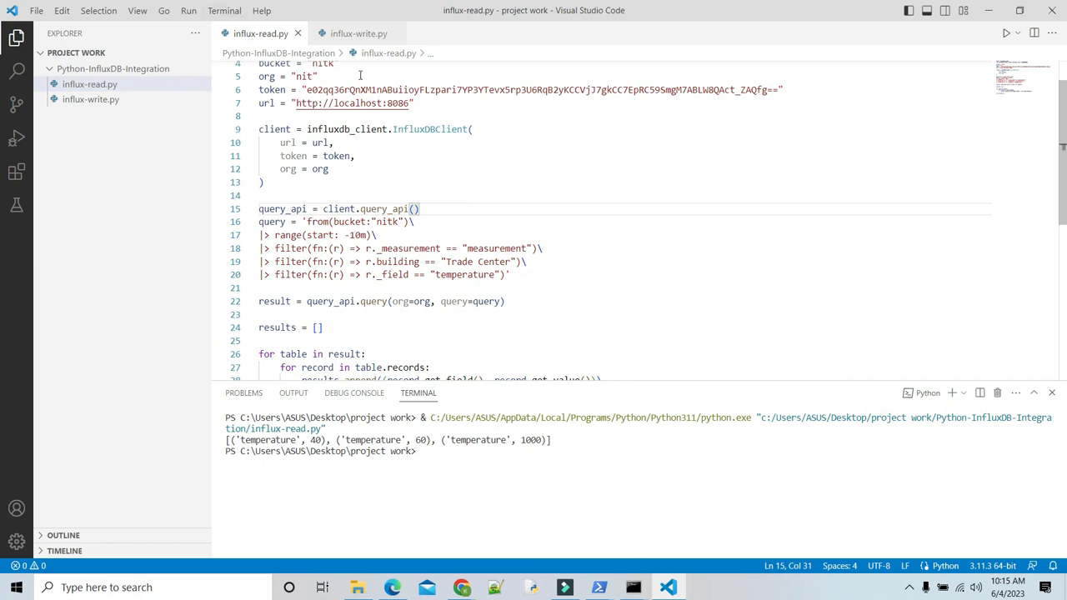
pyautogui.moveTo(506, 283)
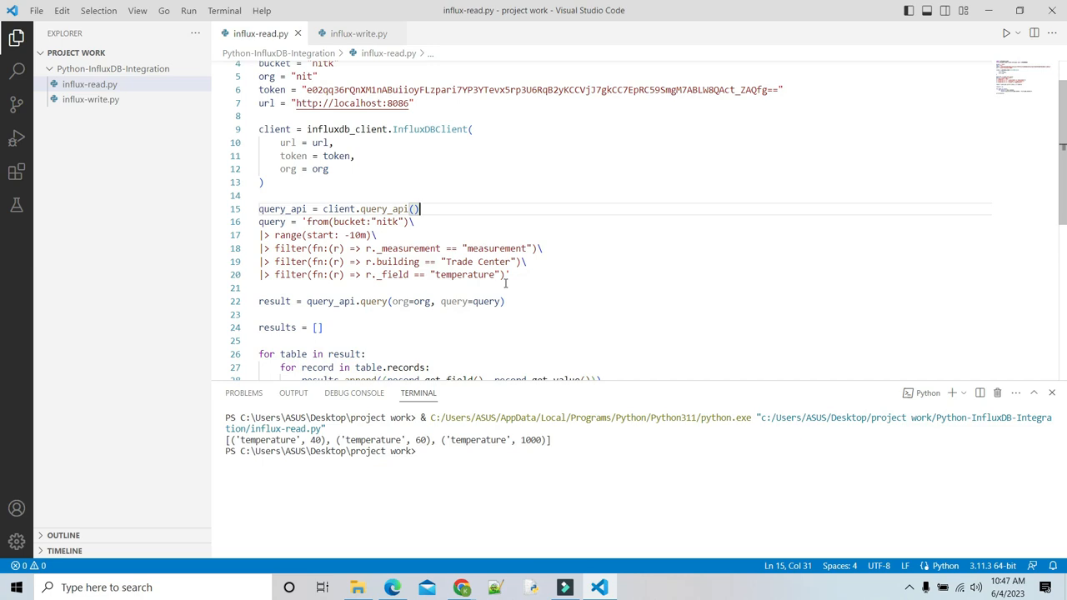
pyautogui.moveTo(400, 567)
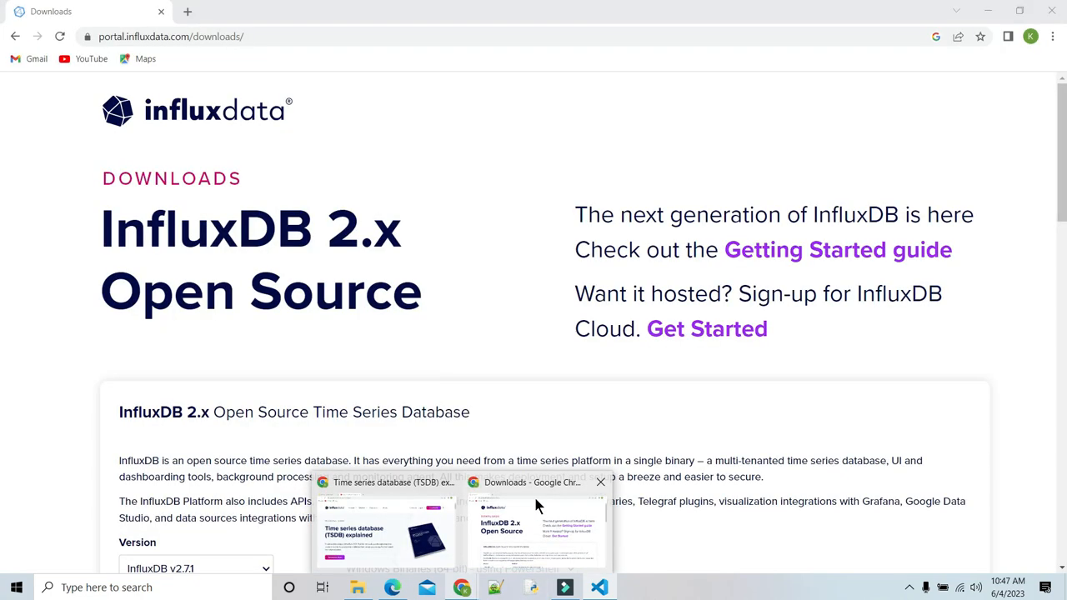
# - Bring up InfluxData's TSDB explained article and read down to the database popularity chart
pyautogui.click(385, 530)
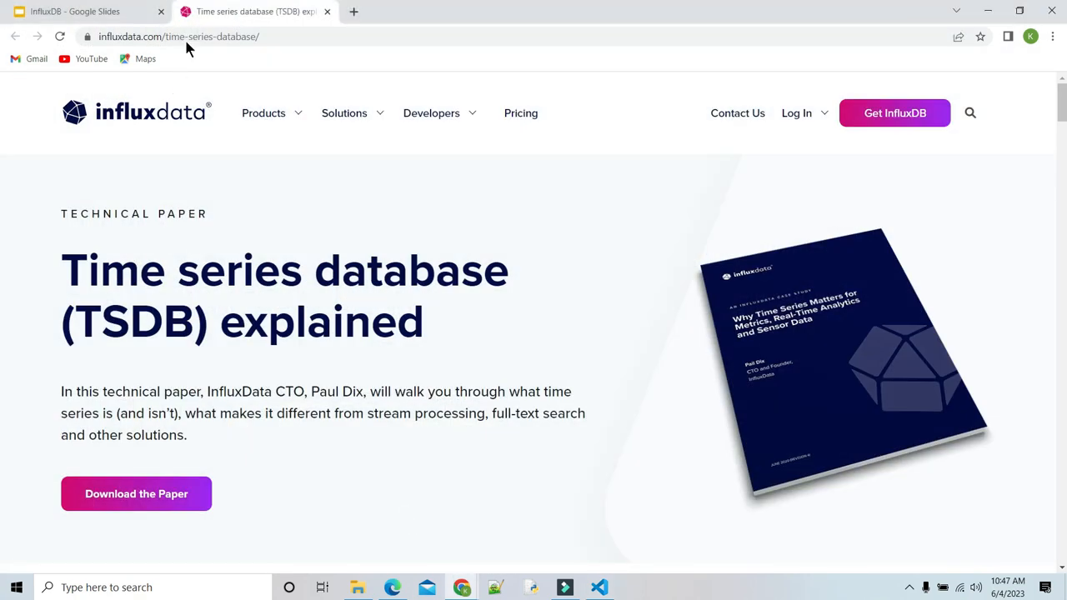
pyautogui.scroll(-3)
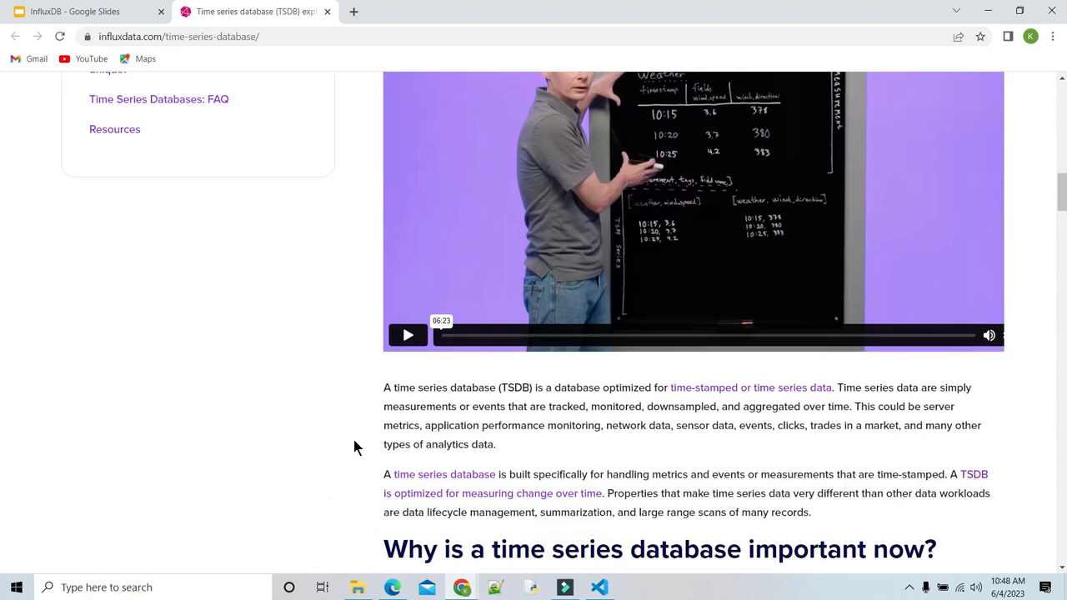
pyautogui.scroll(-3)
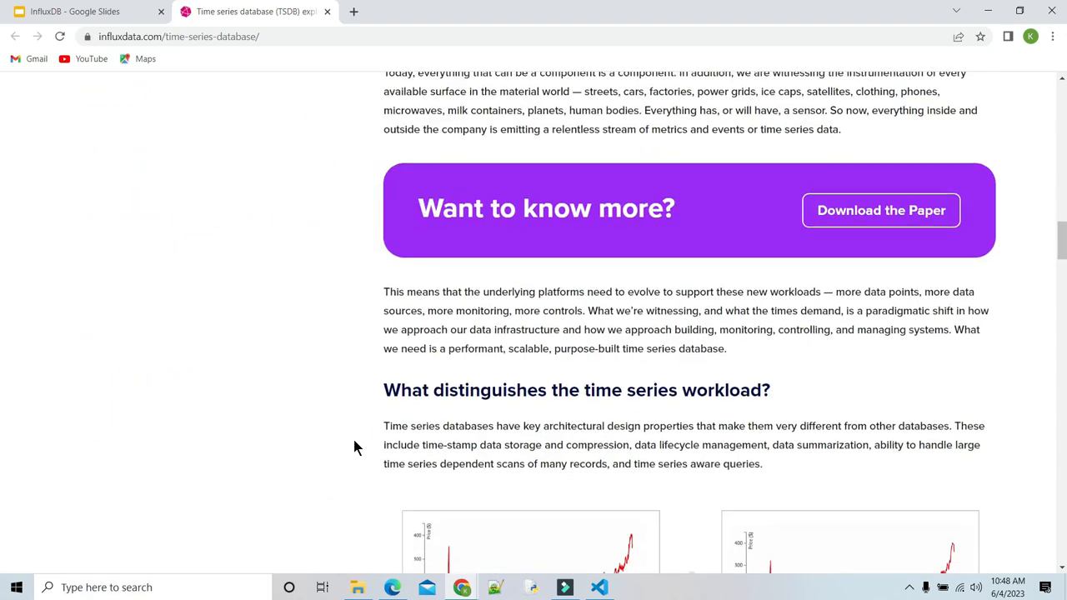
pyautogui.scroll(-3)
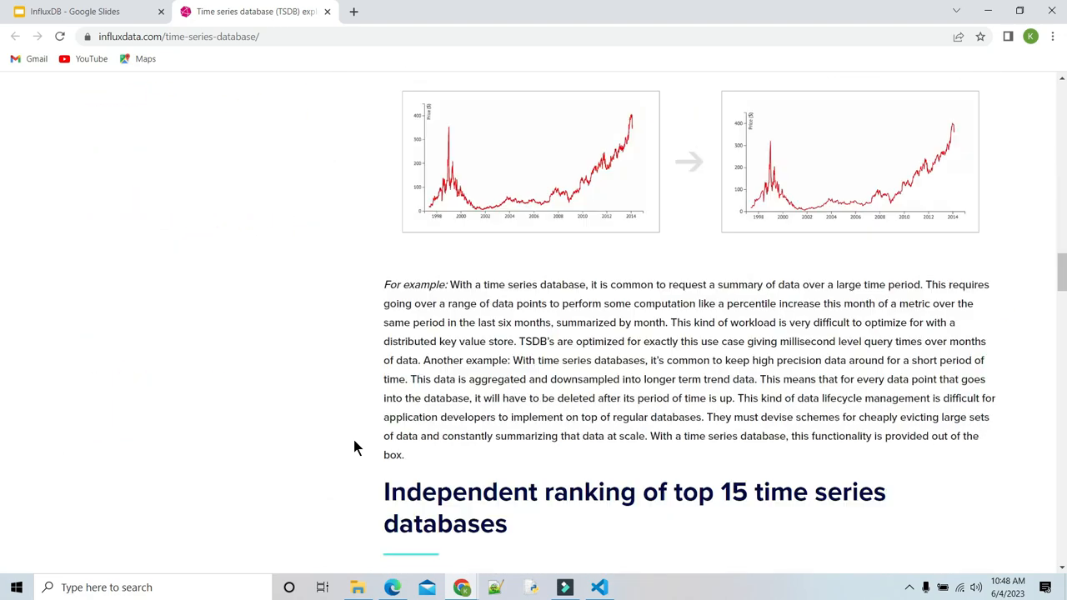
pyautogui.scroll(-3)
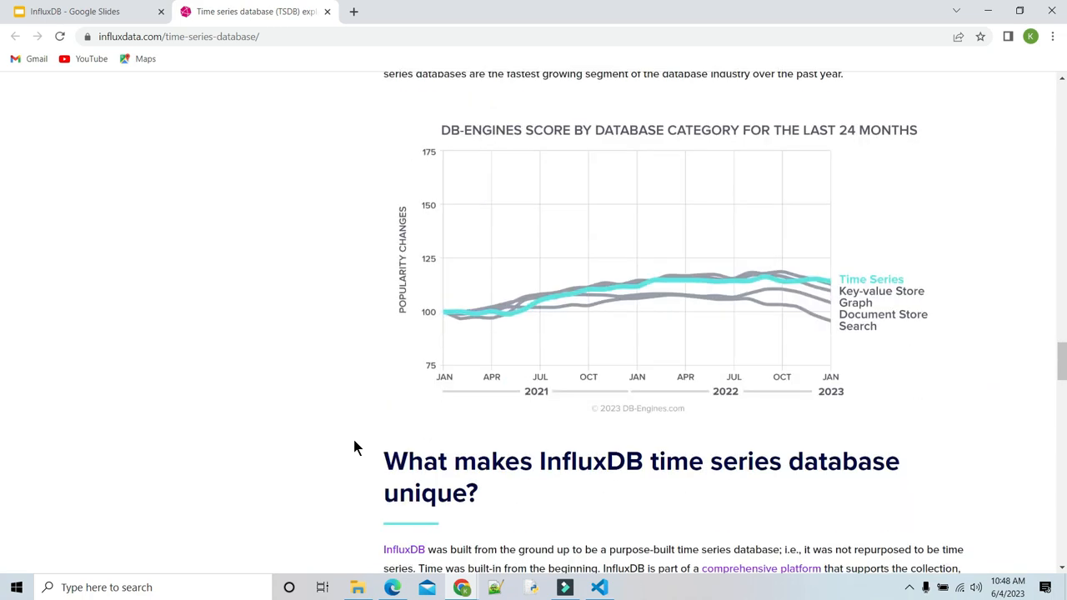